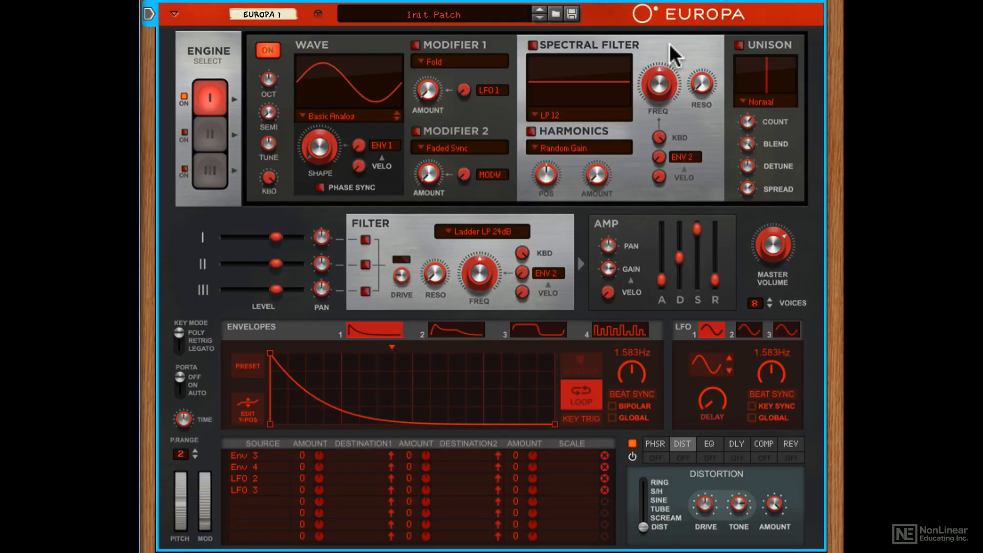
mouse_move(354, 283)
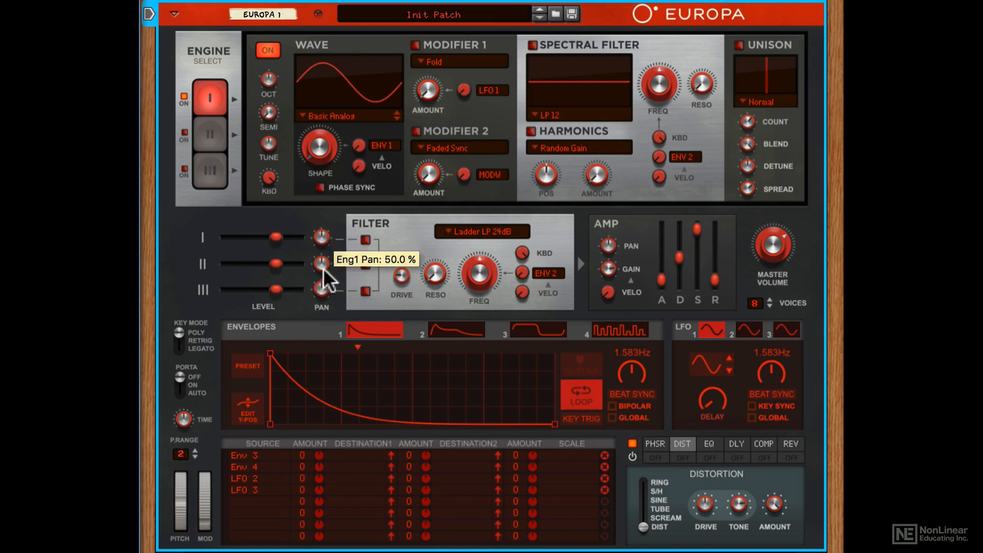
mouse_move(365, 240)
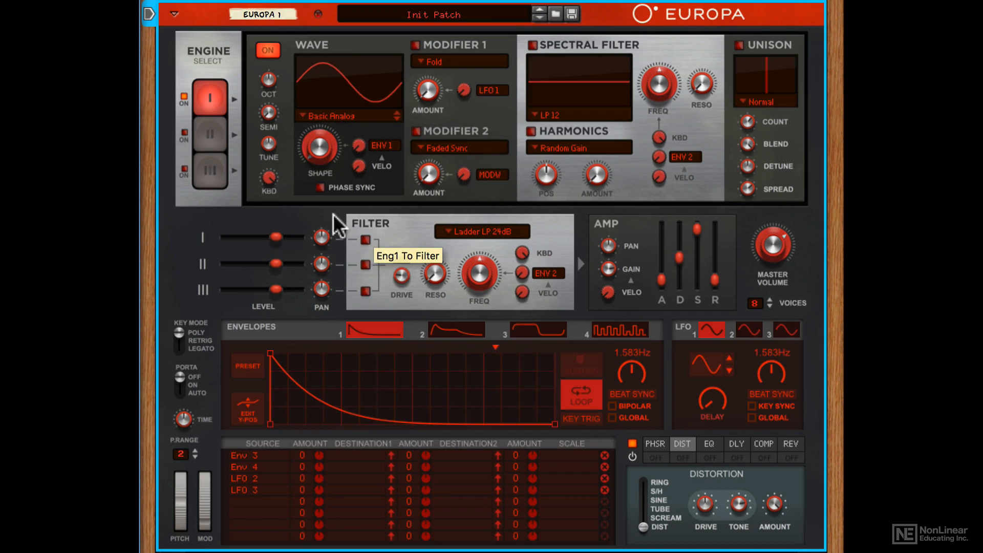
Choose engine 1's waveform, then set engine 2 to the Game waveform.
click(348, 114)
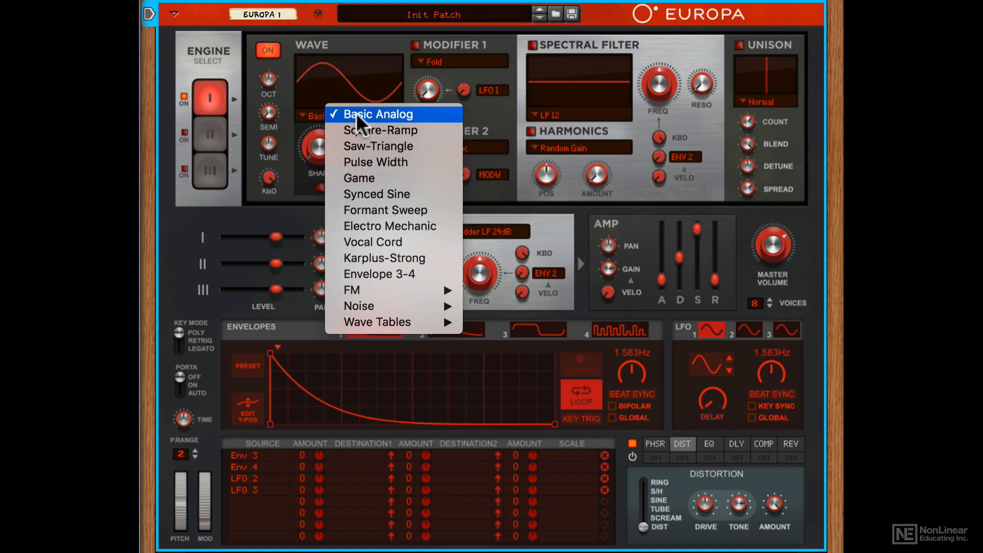
click(378, 114)
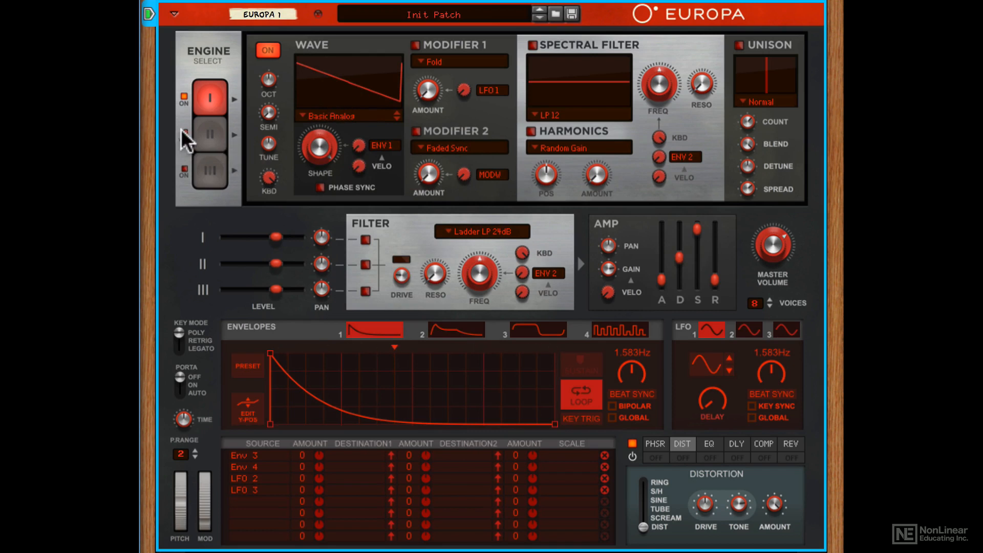
click(210, 134)
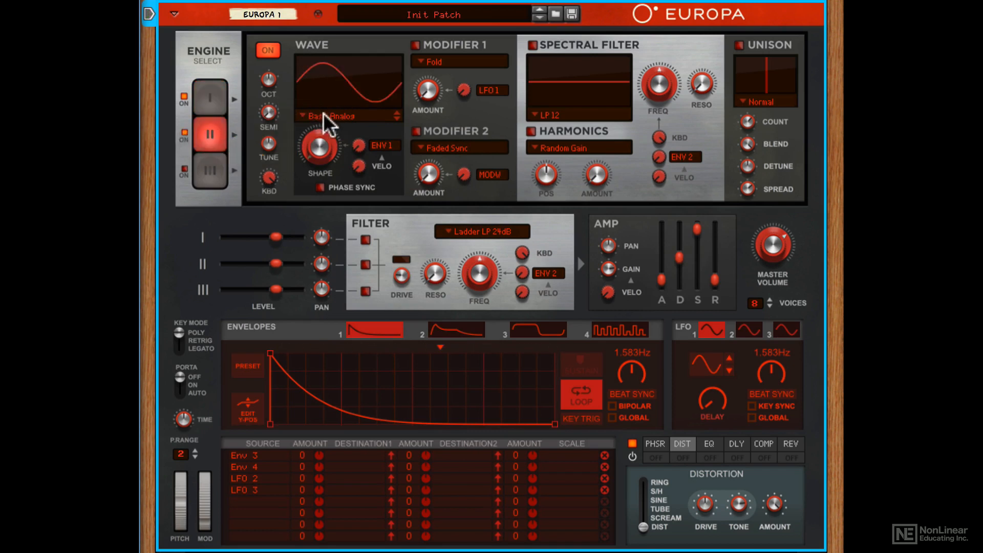
click(348, 114)
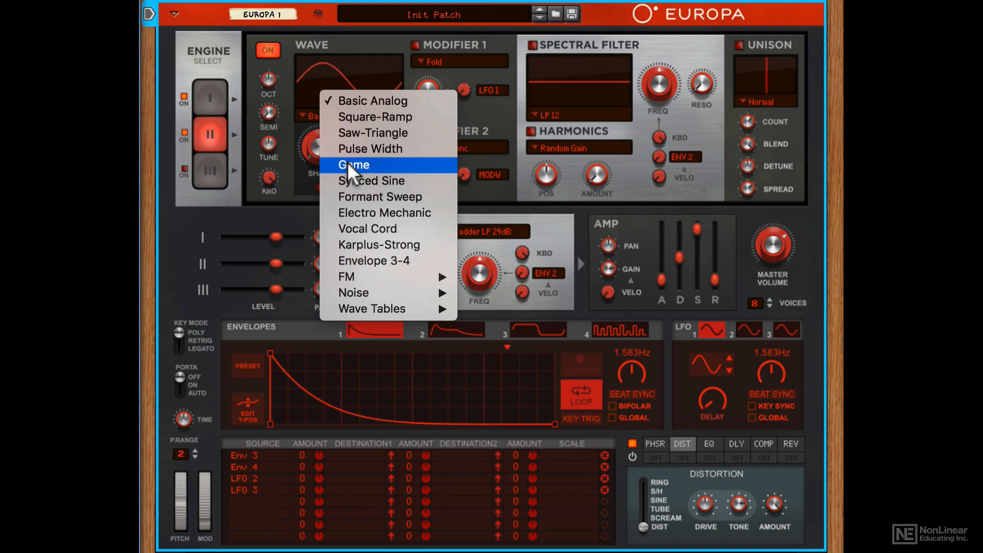
click(354, 165)
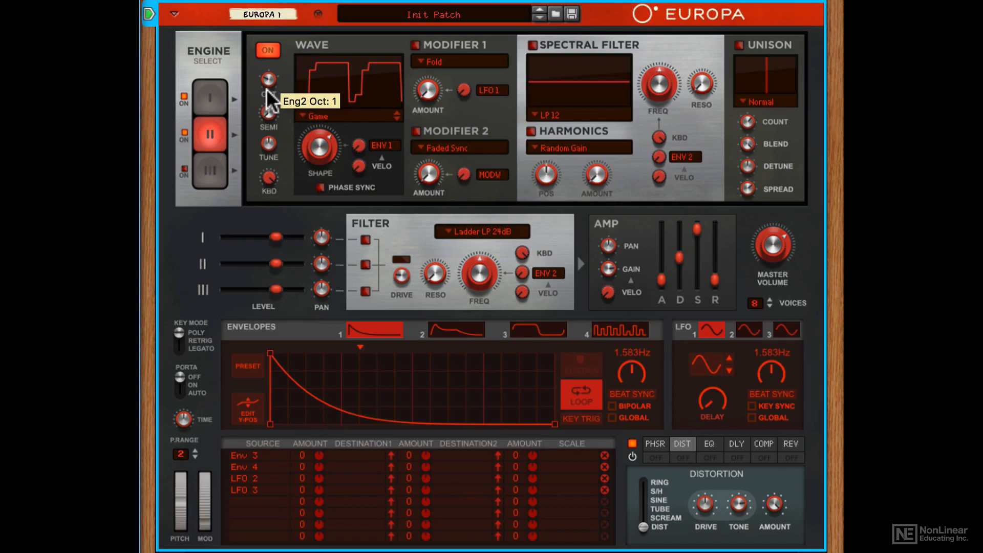
mouse_move(194, 172)
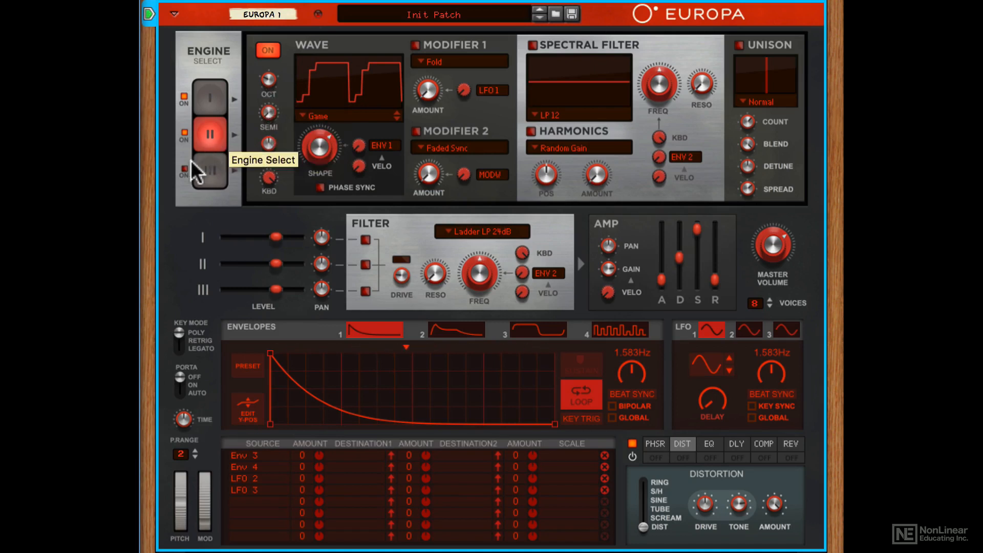
Set engine 3 to the Robot Ramp wavetable and raise it two octaves.
click(209, 173)
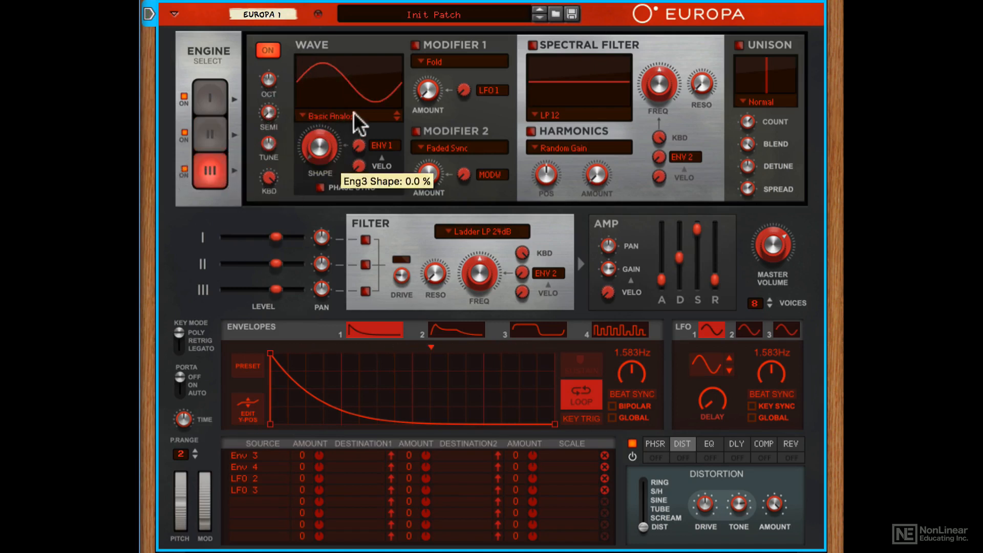
click(344, 115)
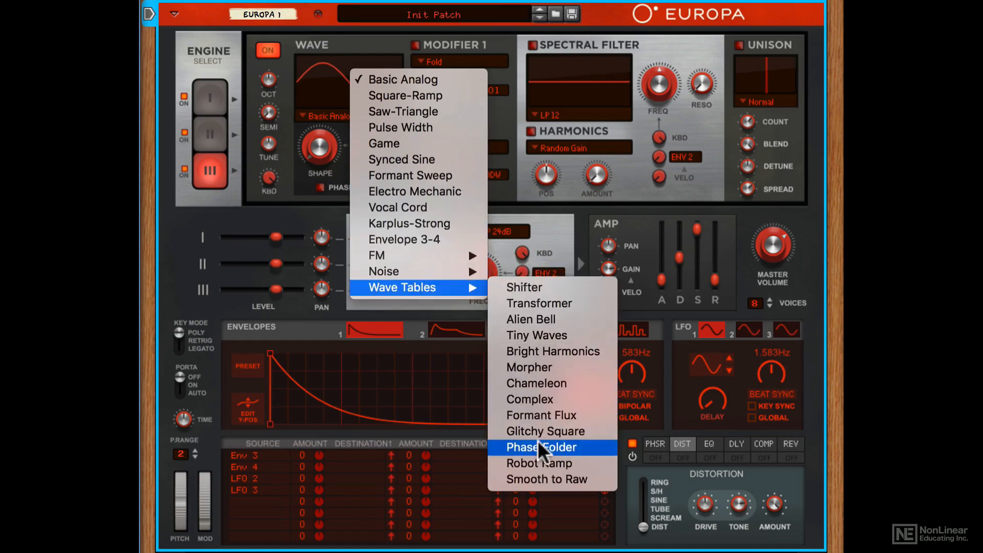
mouse_move(551, 470)
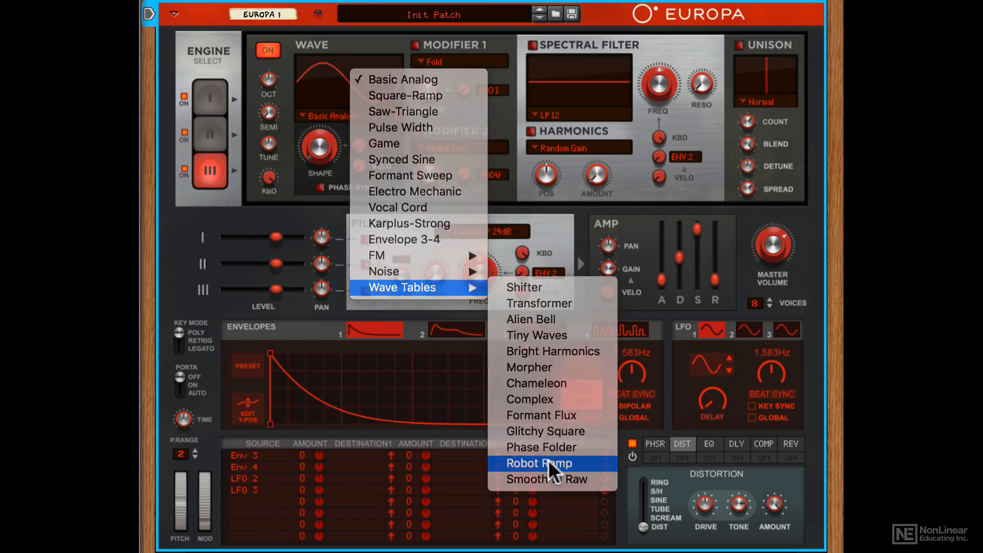
click(539, 464)
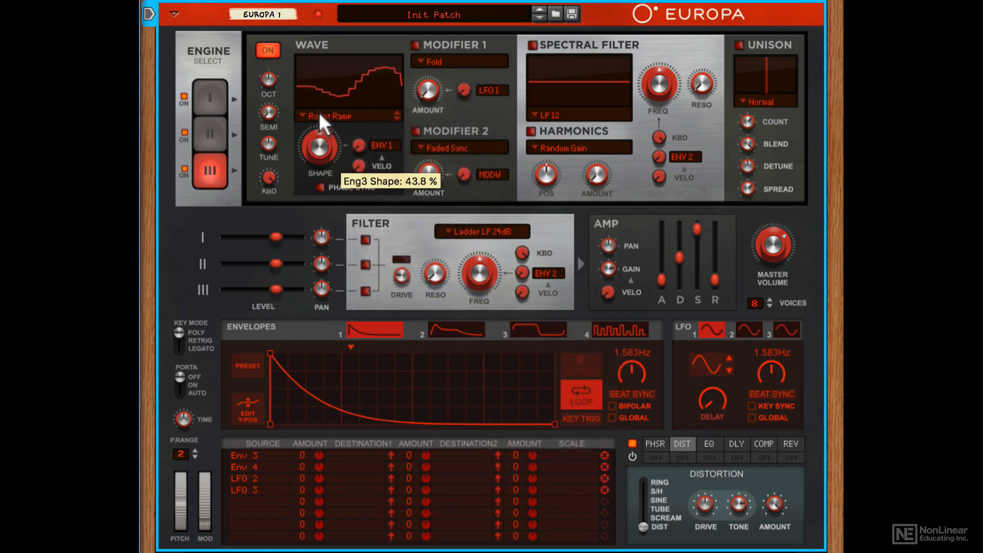
click(209, 134)
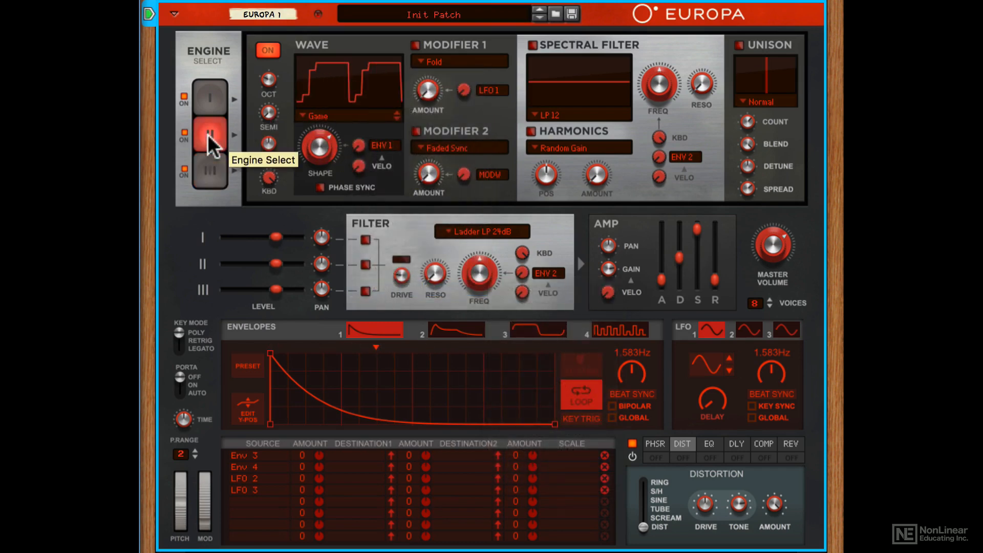
click(209, 181)
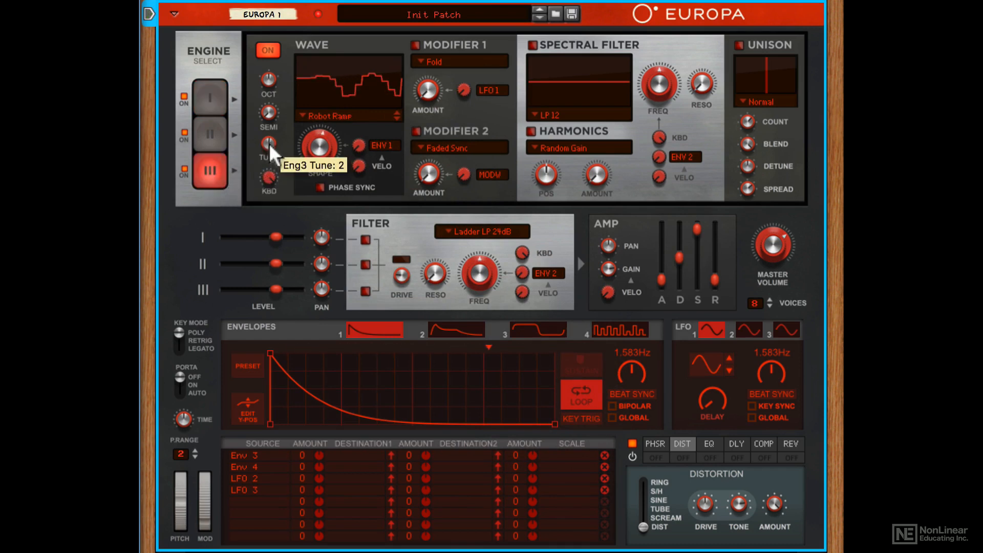
mouse_move(268, 115)
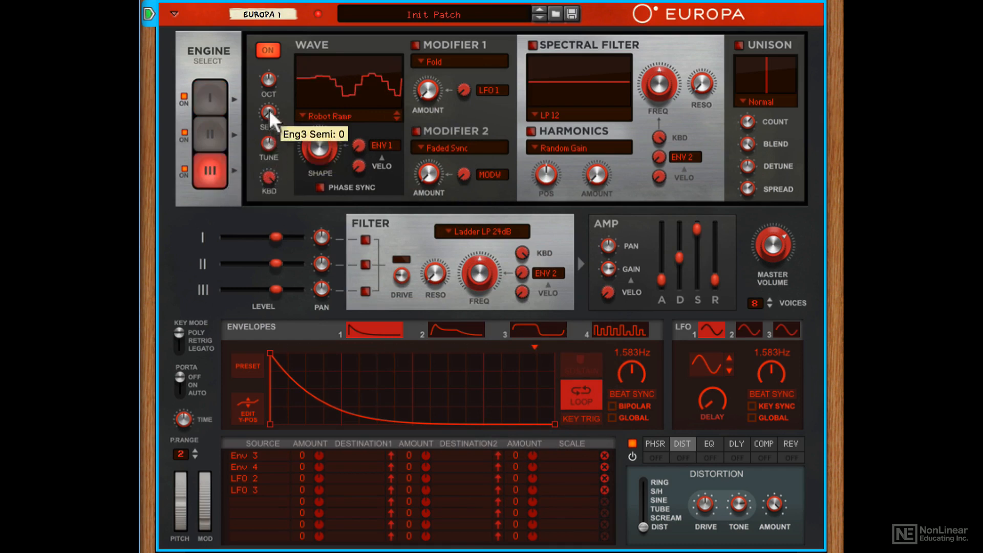
drag(267, 80, 267, 69)
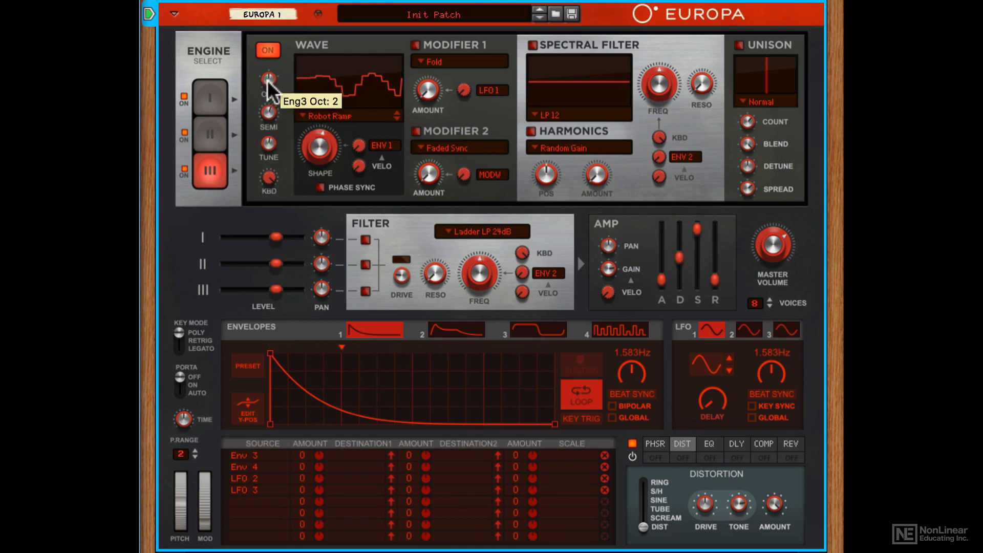
mouse_move(747, 56)
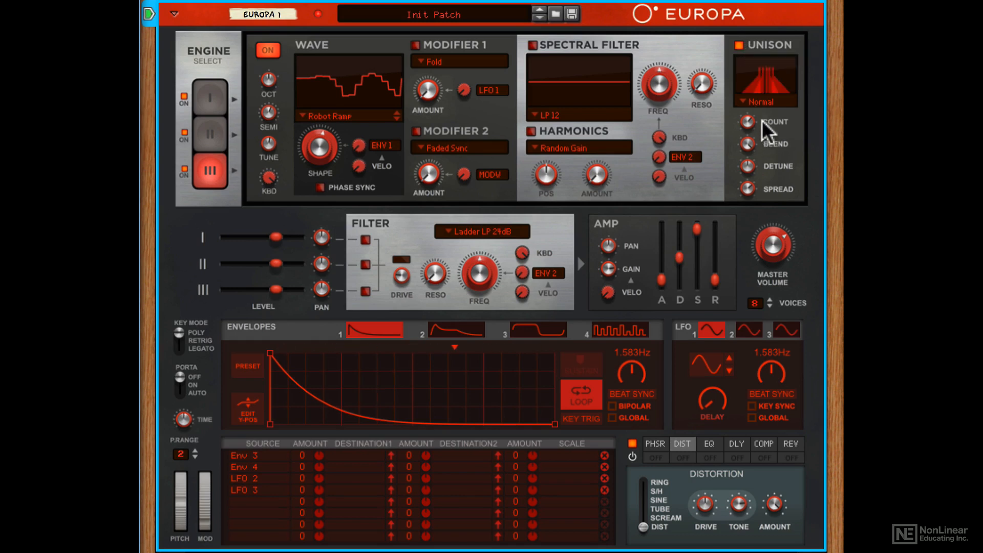
click(209, 134)
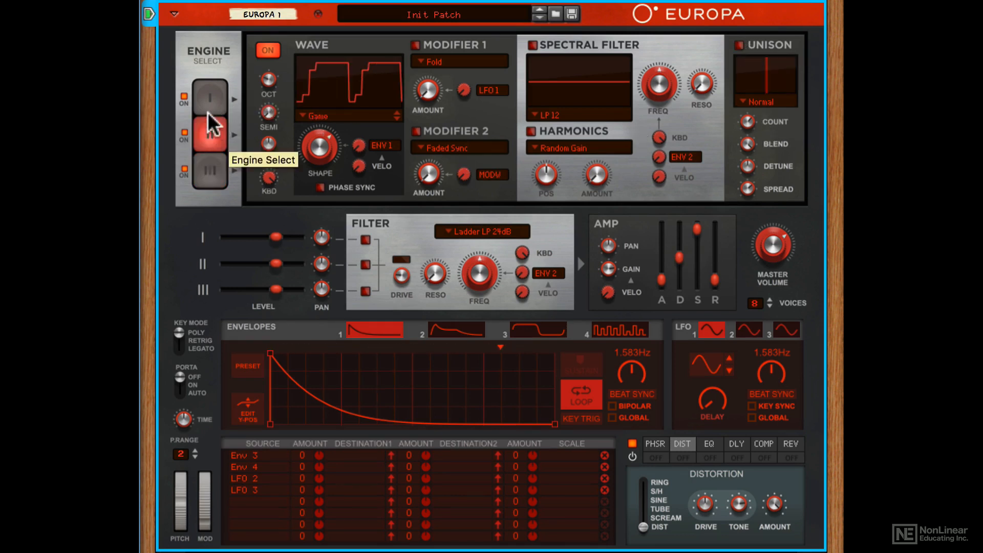
click(210, 97)
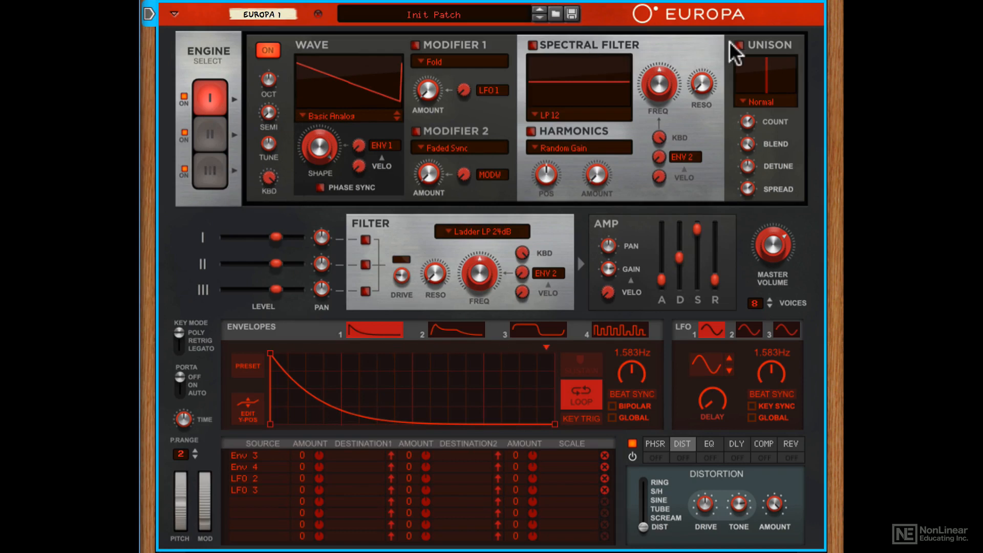
click(740, 45)
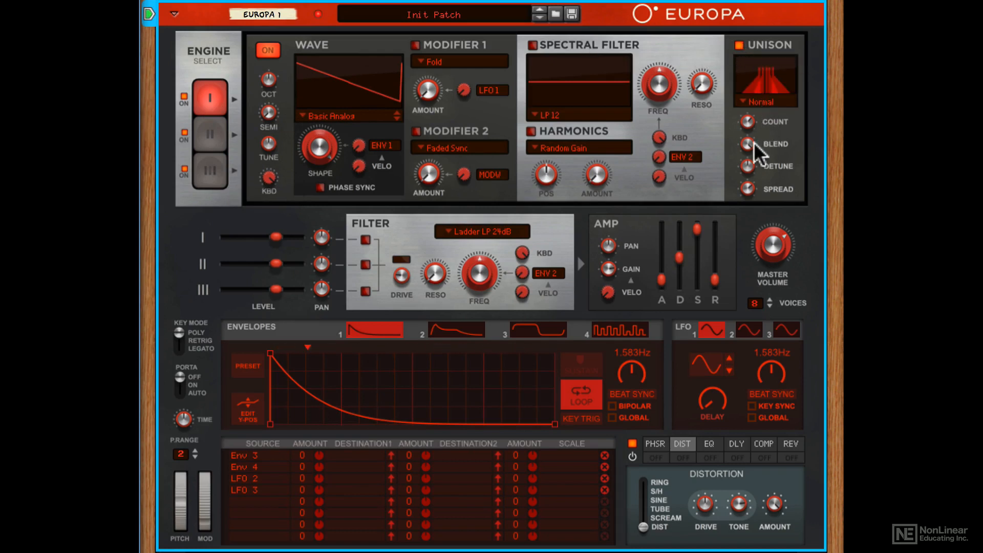
mouse_move(746, 144)
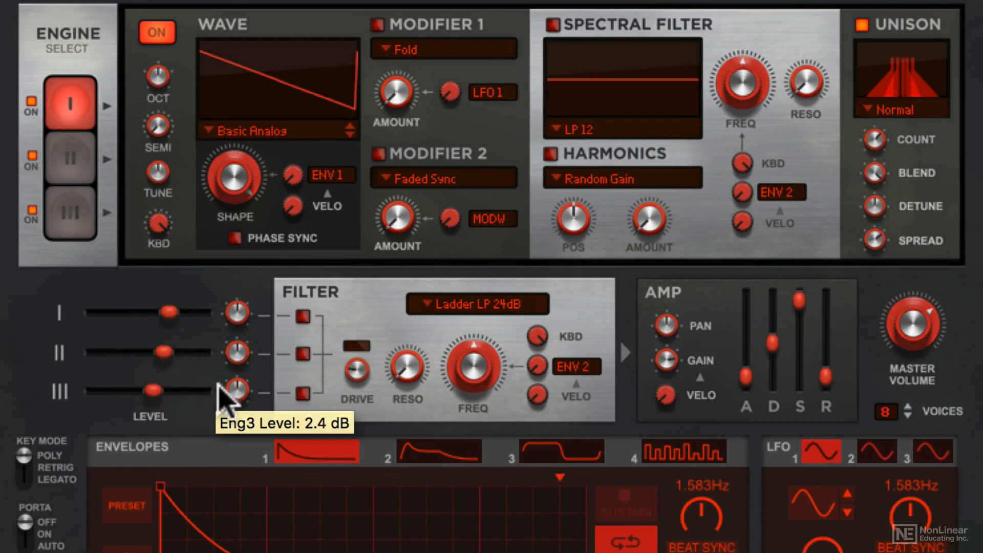
mouse_move(236, 353)
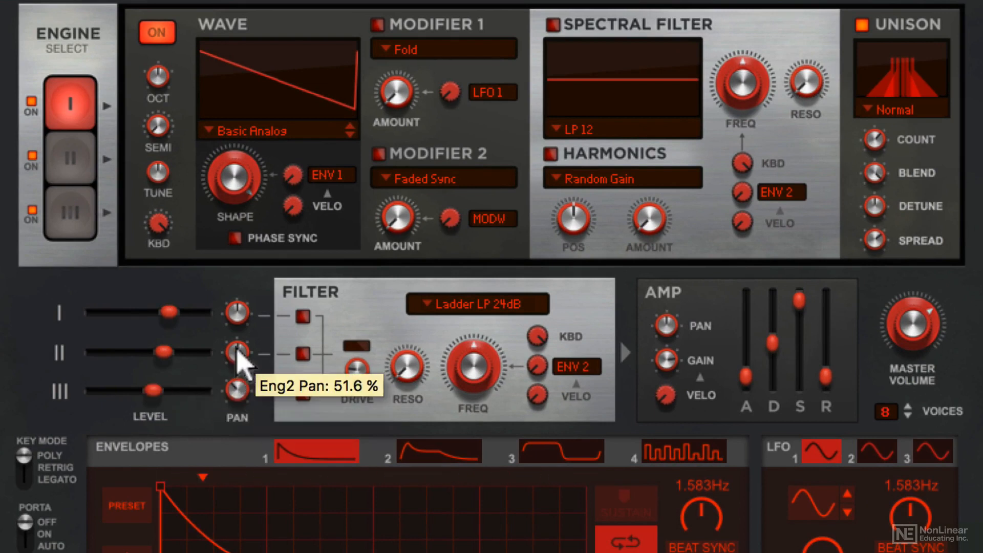
mouse_move(301, 356)
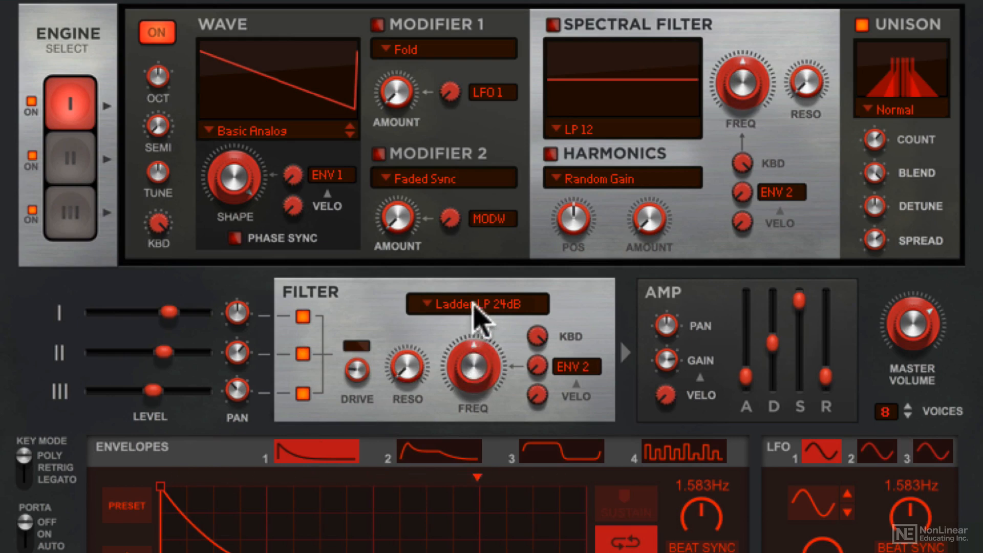
Sweep the Ladder LP 24dB cutoff from ~330 Hz through ~1.5-2 kHz up to about 5.7 kHz.
click(477, 306)
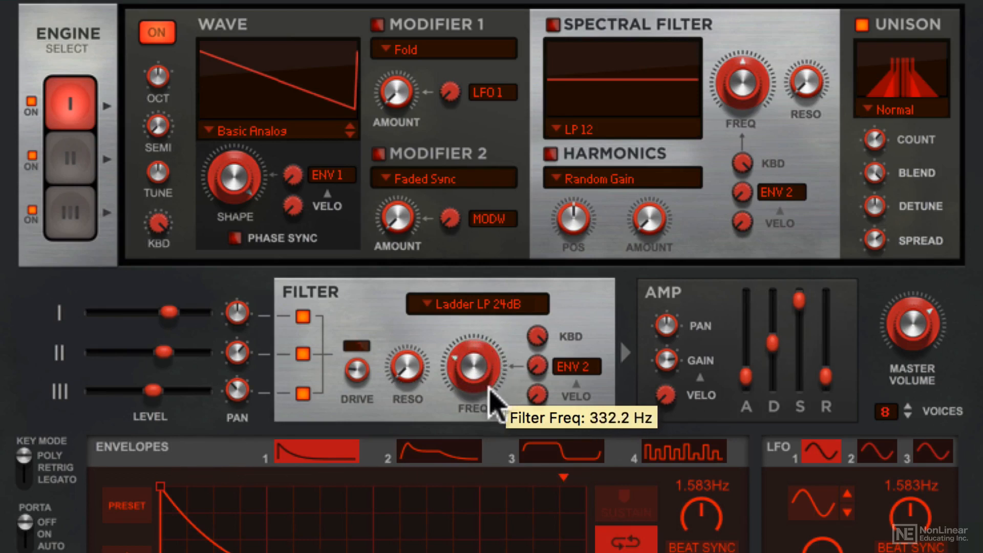
drag(471, 366, 476, 351)
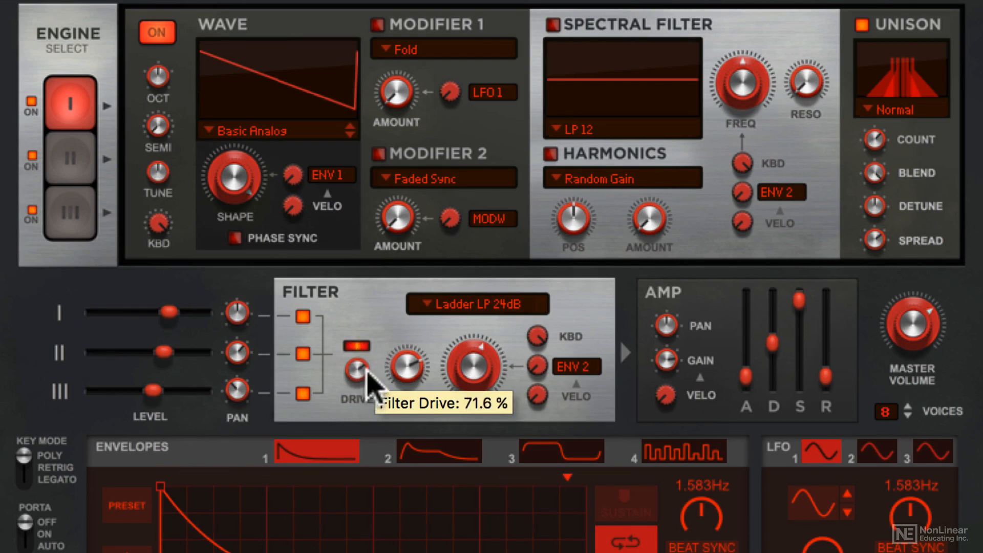
mouse_move(473, 383)
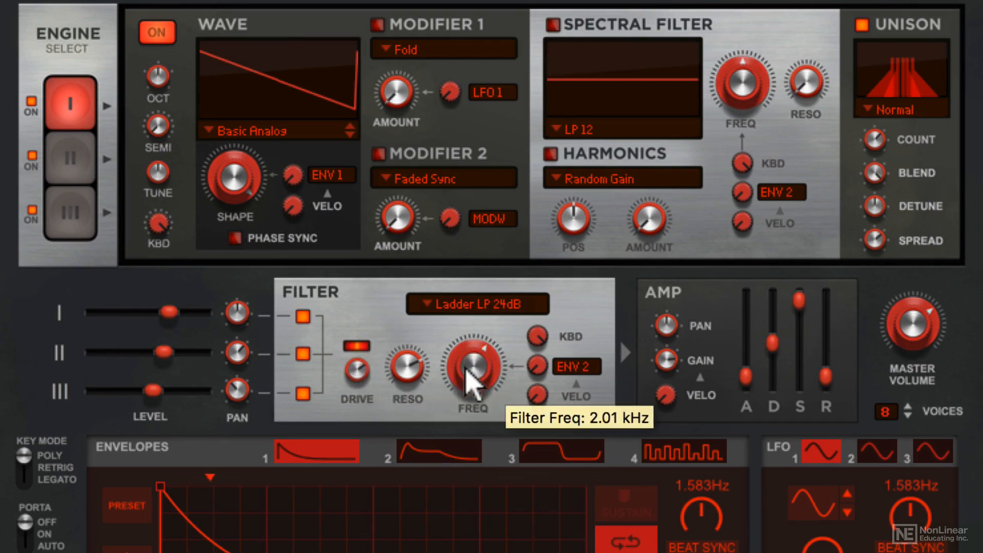
drag(471, 372, 471, 386)
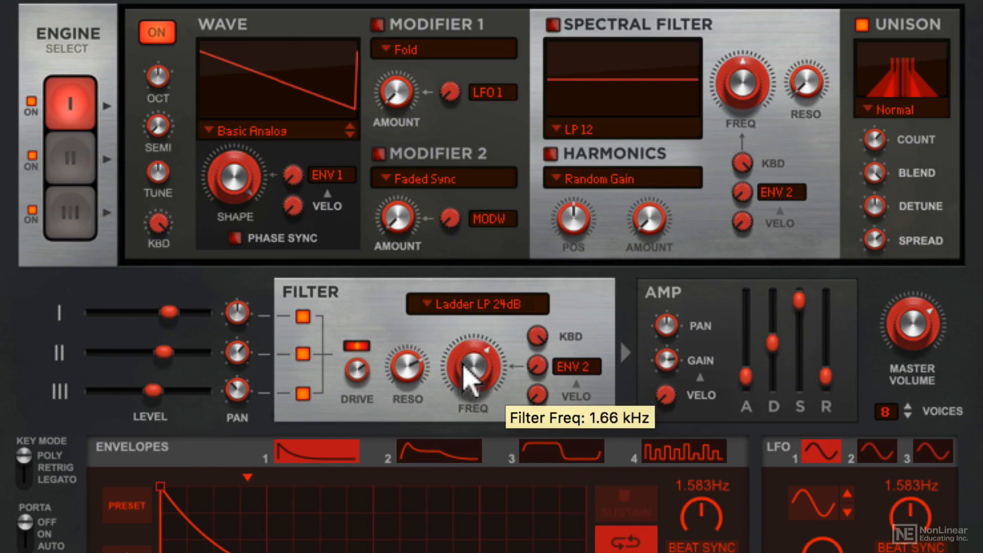
drag(471, 376, 471, 387)
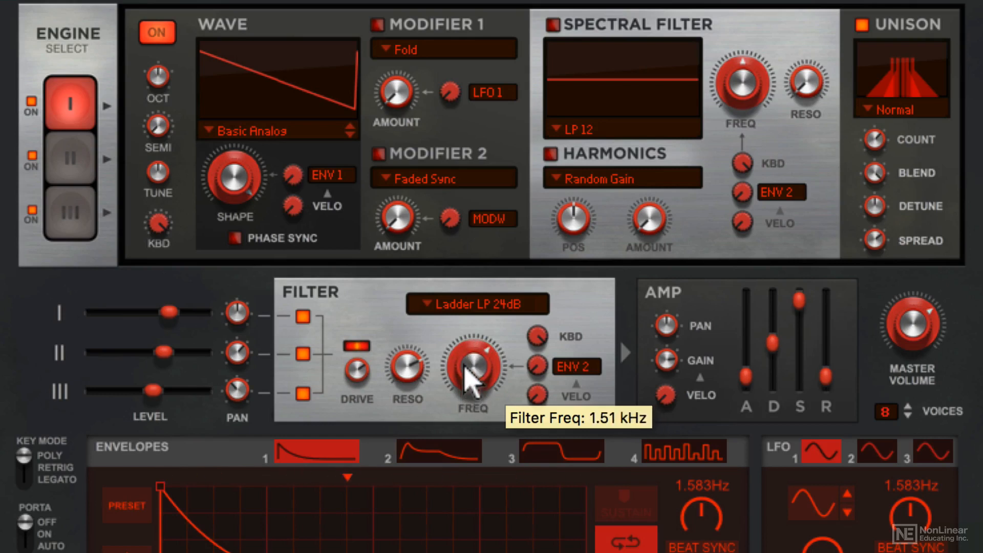
drag(472, 376, 472, 402)
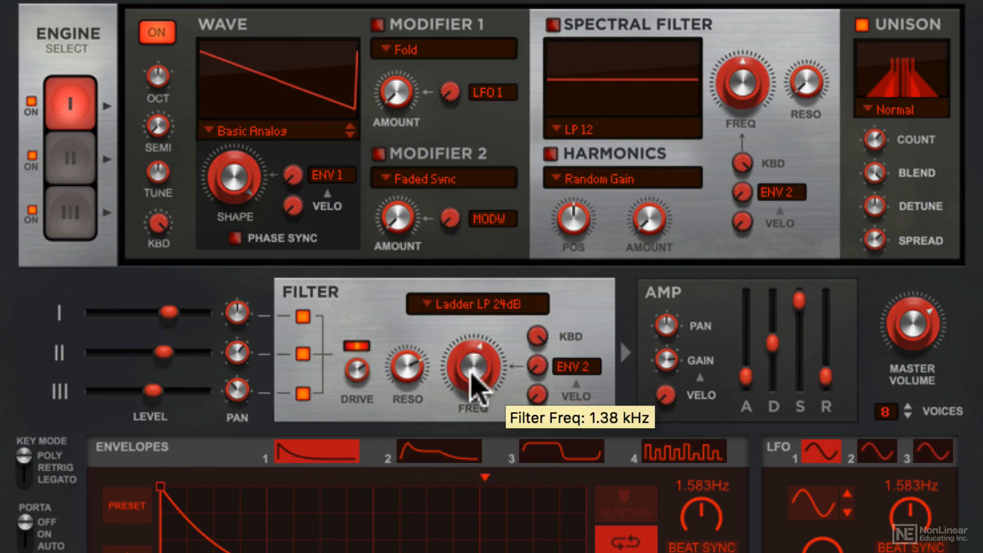
drag(470, 373, 476, 351)
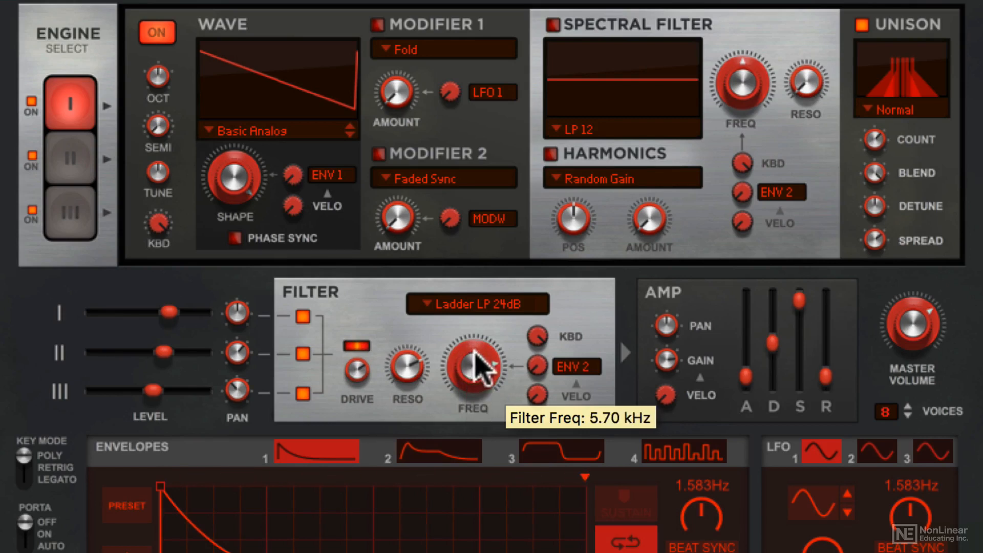
mouse_move(543, 351)
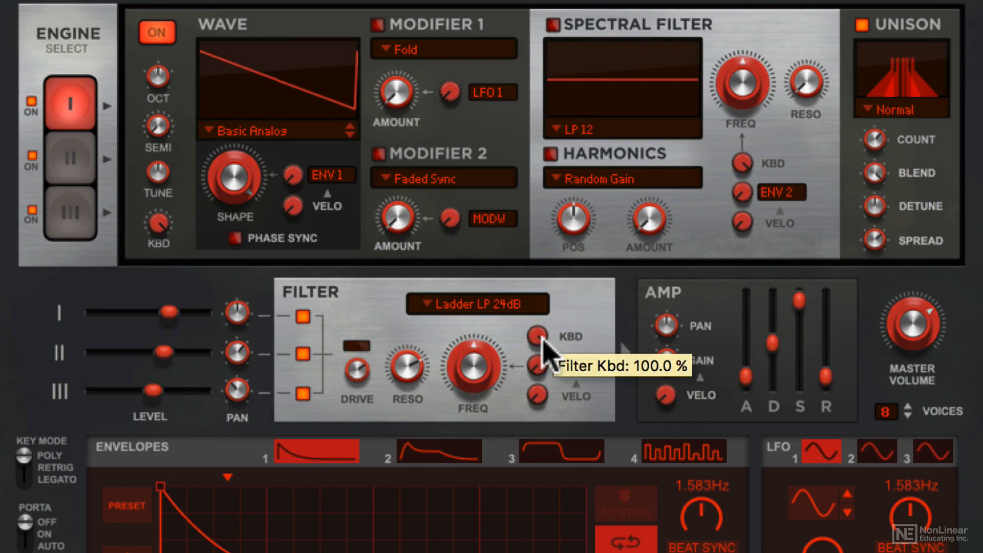
mouse_move(156, 225)
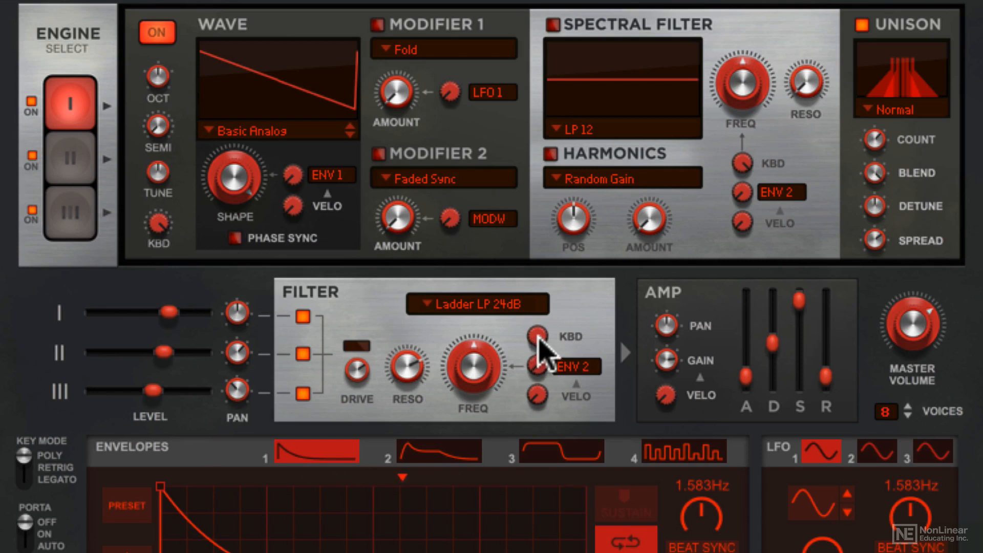
mouse_move(540, 501)
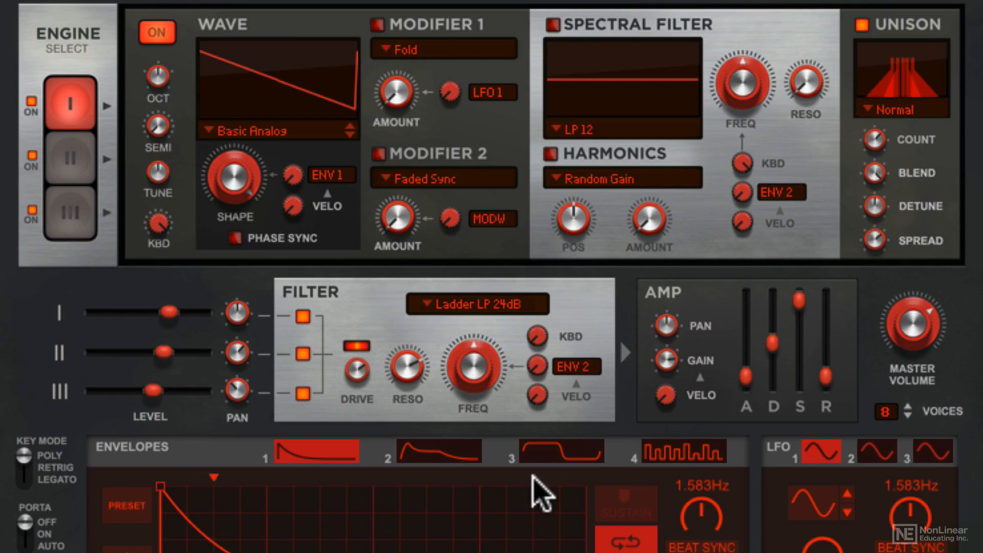
mouse_move(540, 358)
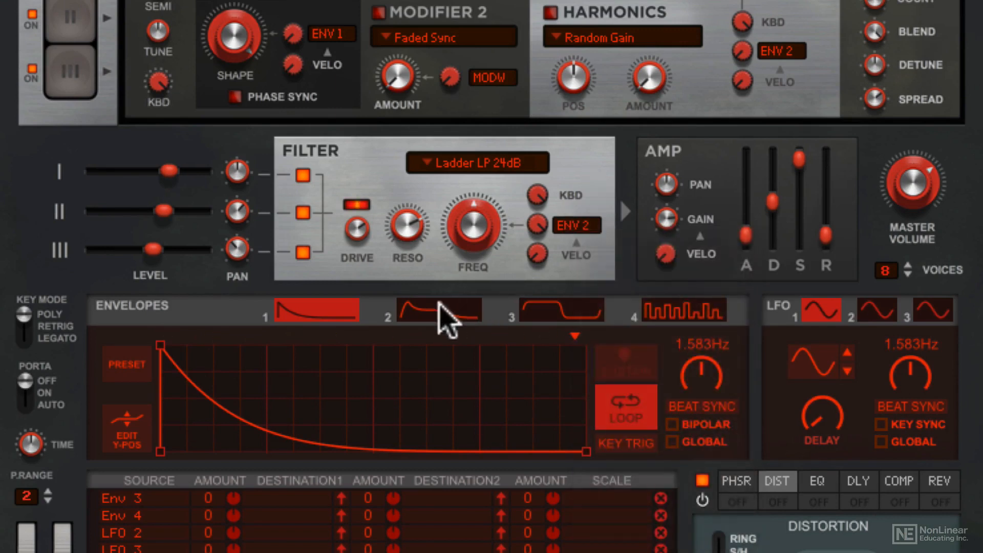
Display envelope 2, the source modulating the filter cutoff.
click(438, 310)
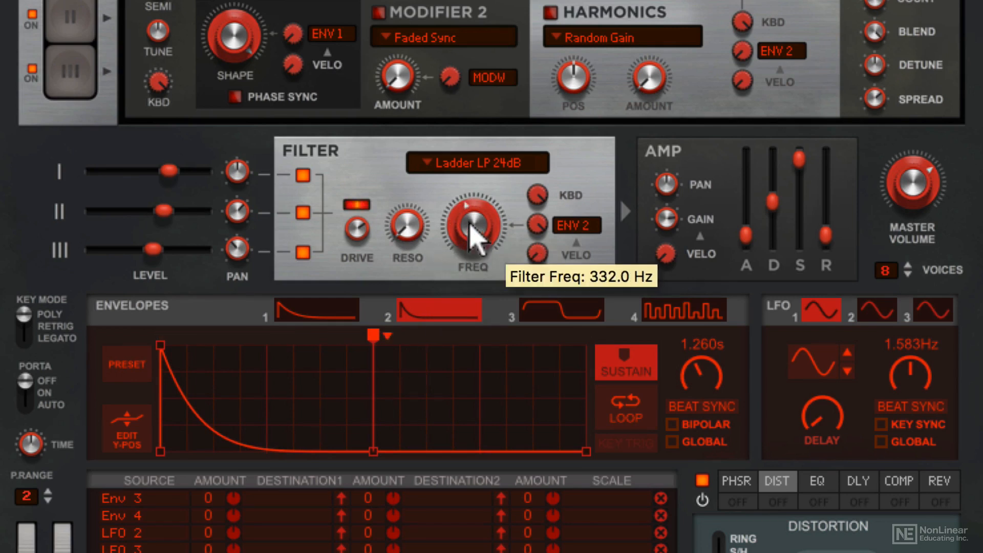
mouse_move(540, 233)
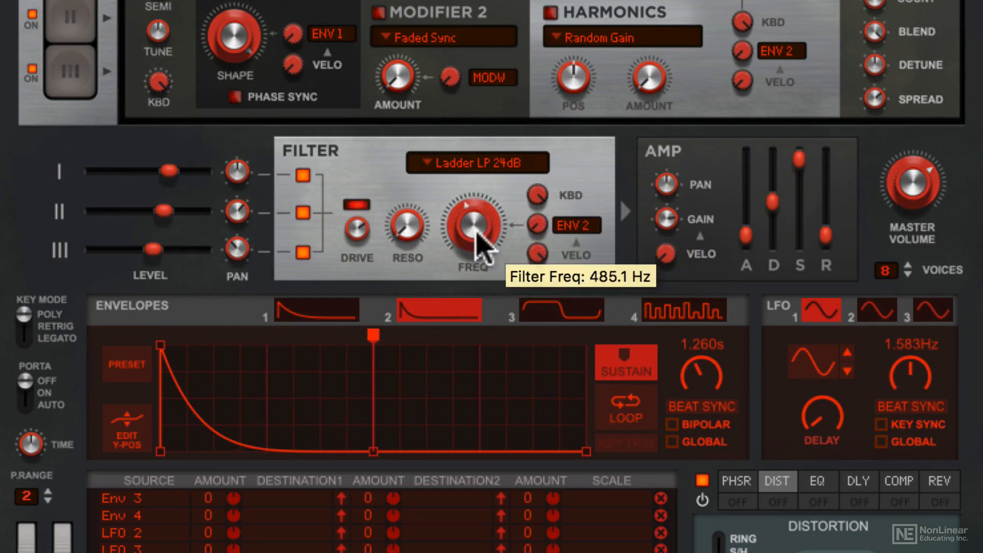
Switch the main filter to MFB LP 24dB and sweep its cutoff between ~140 Hz and ~2.4 kHz.
click(475, 162)
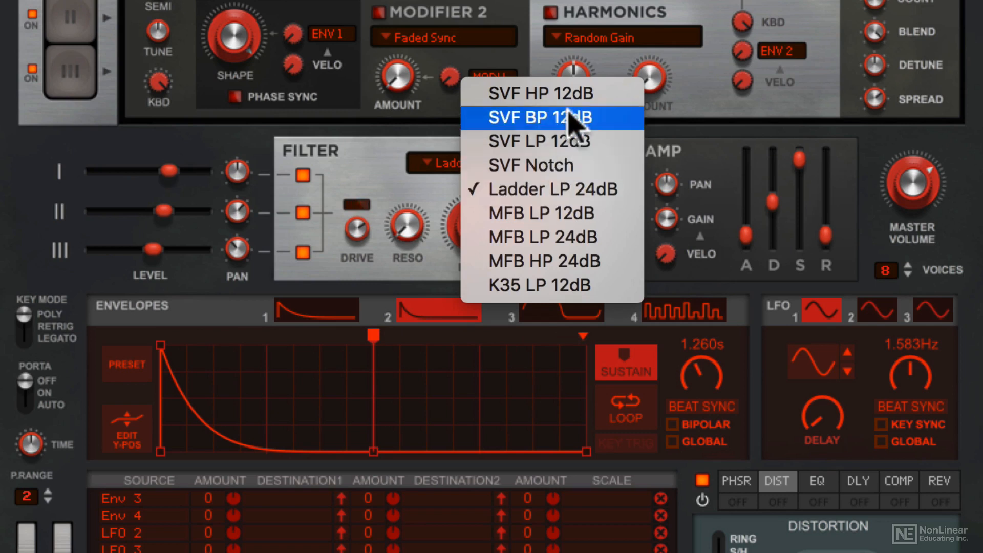
mouse_move(583, 149)
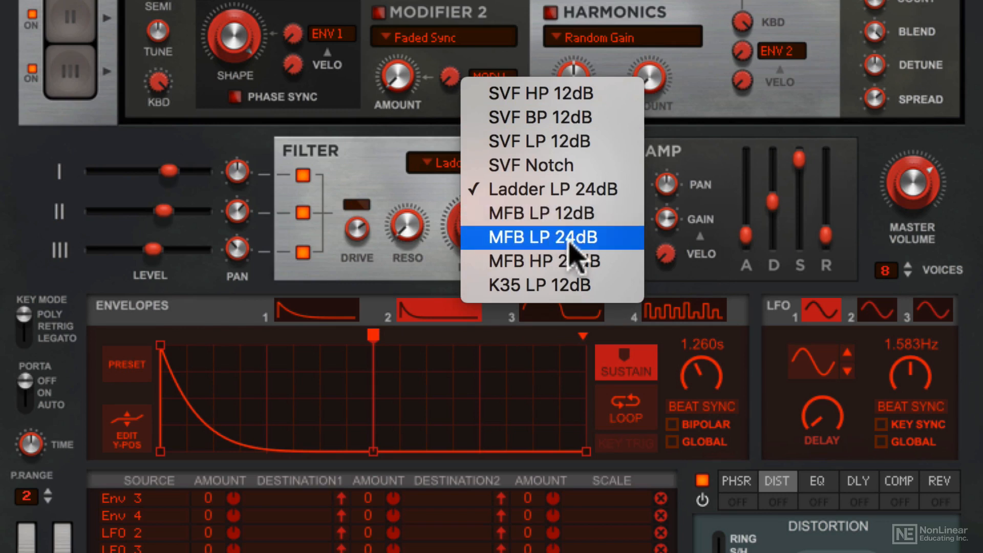
click(550, 237)
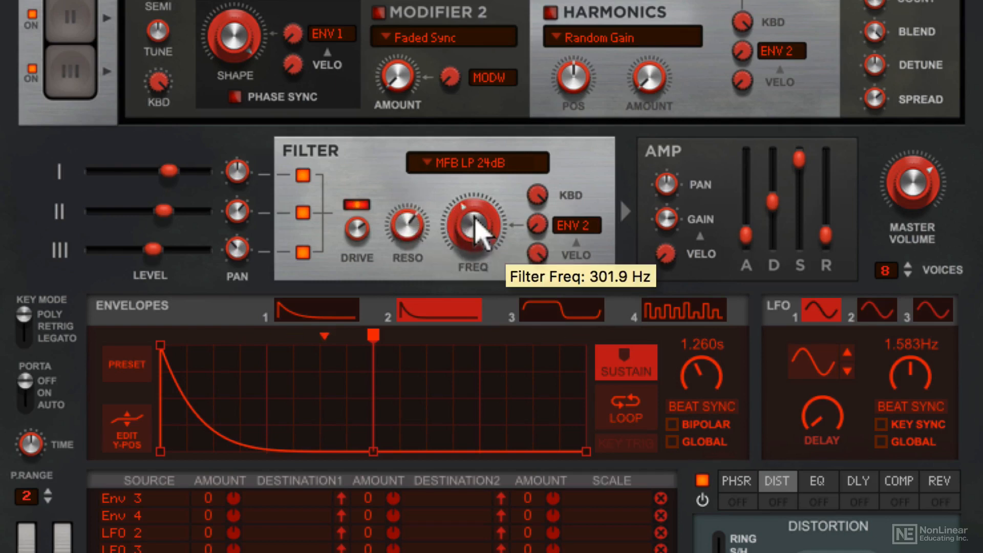
drag(471, 236, 471, 200)
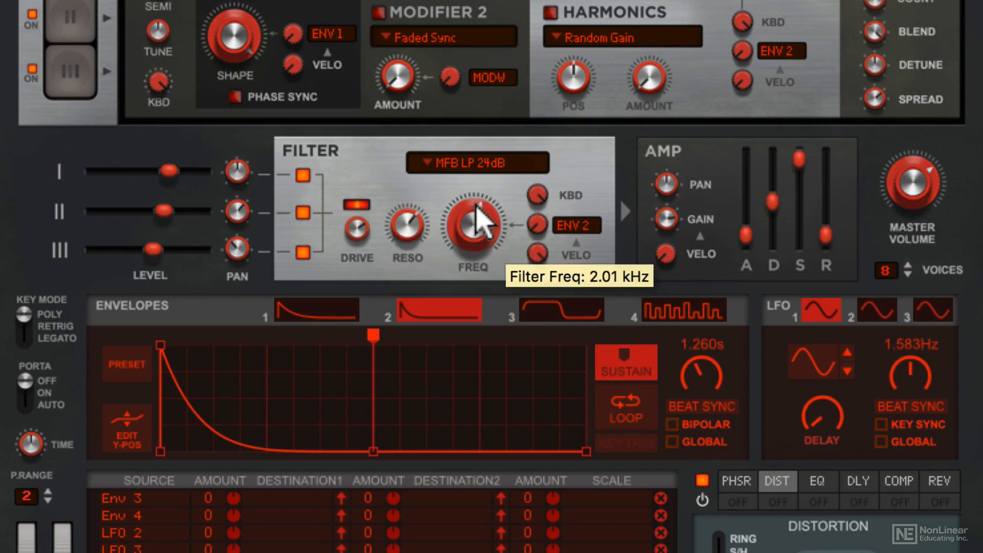
drag(474, 236, 480, 198)
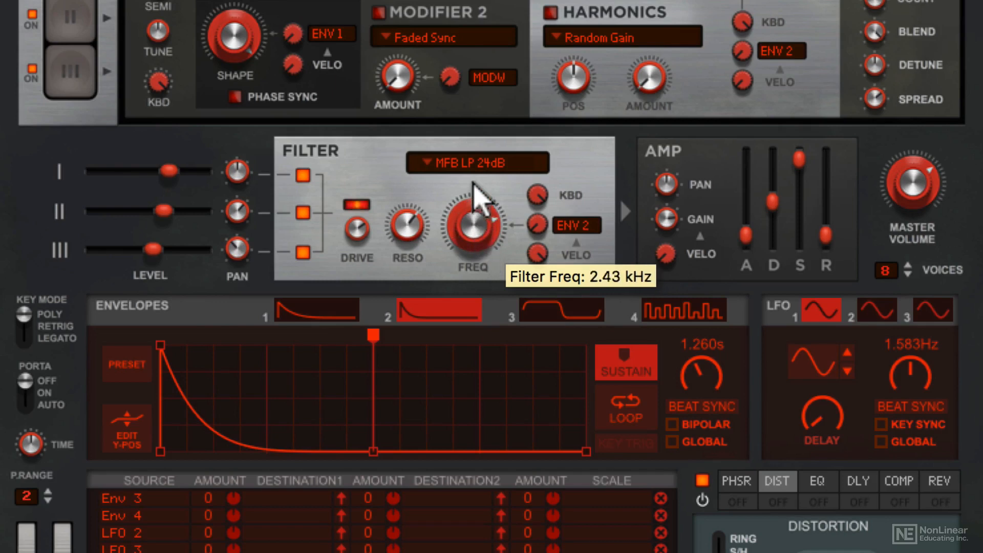
drag(474, 229, 482, 251)
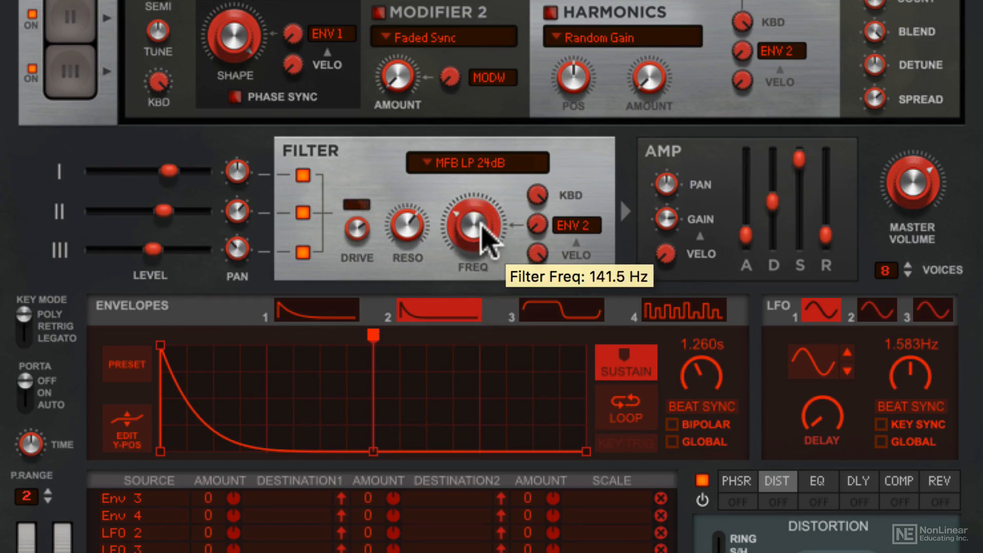
drag(472, 232, 476, 201)
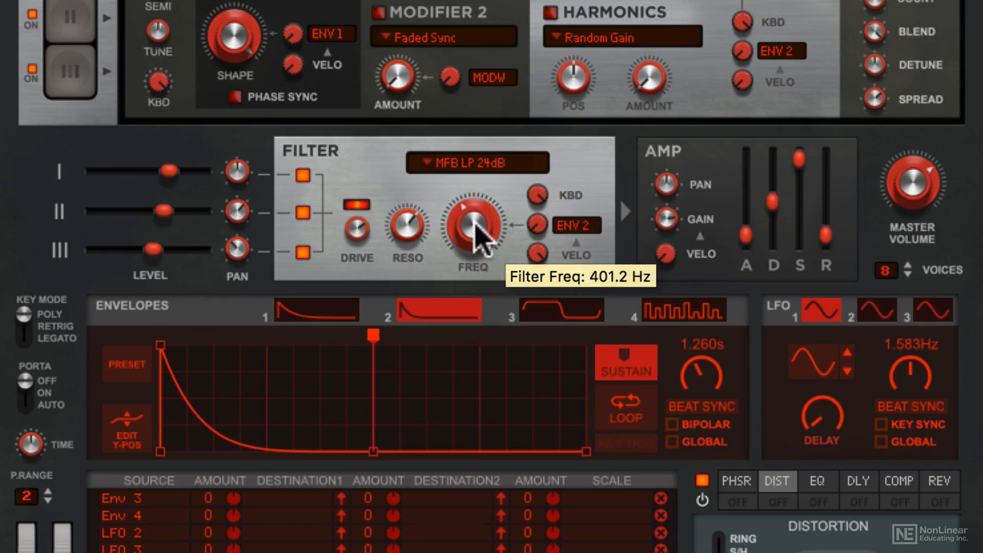
drag(472, 233, 472, 263)
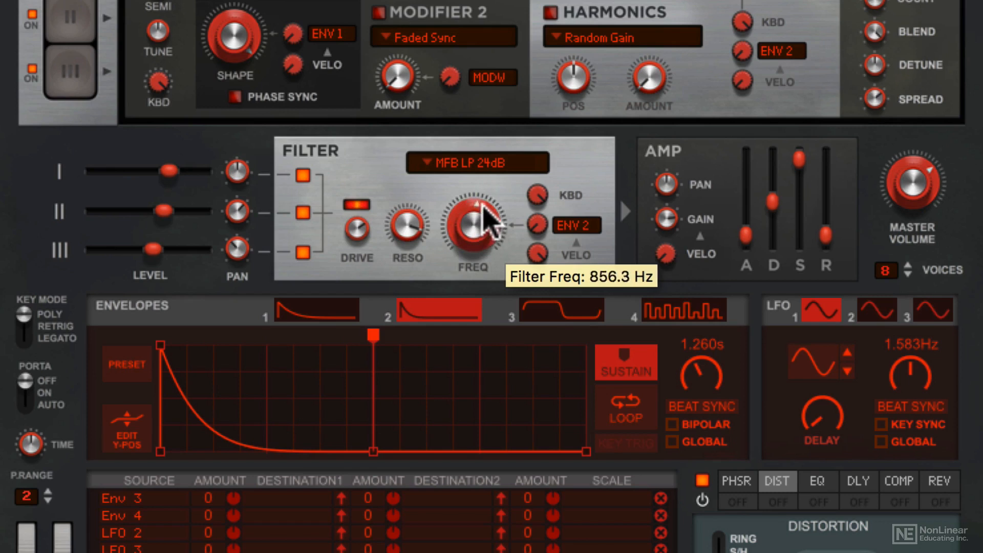
drag(473, 236, 483, 213)
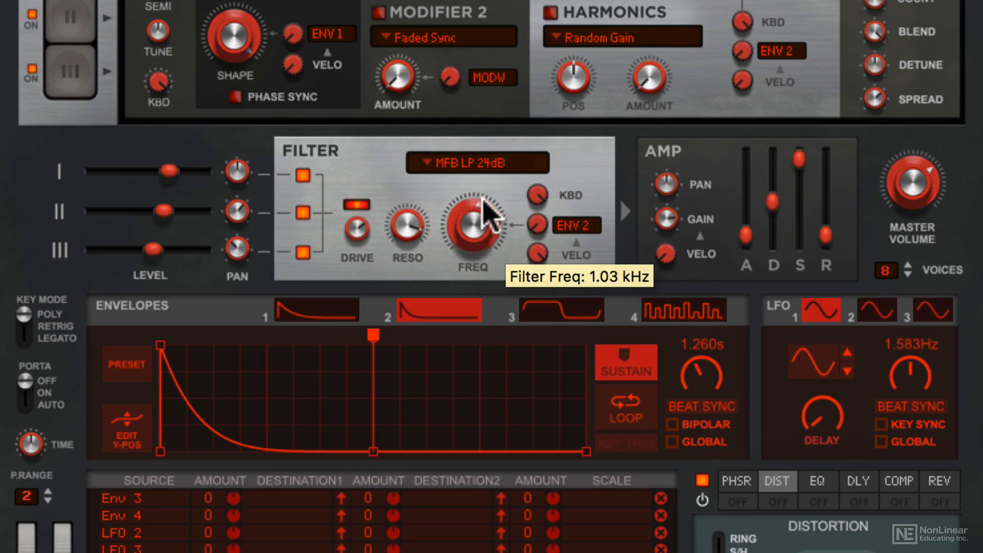
Audition Ladder LP 24dB then K35 LP 12dB, sweeping the cutoff to around 2.7 kHz.
click(476, 162)
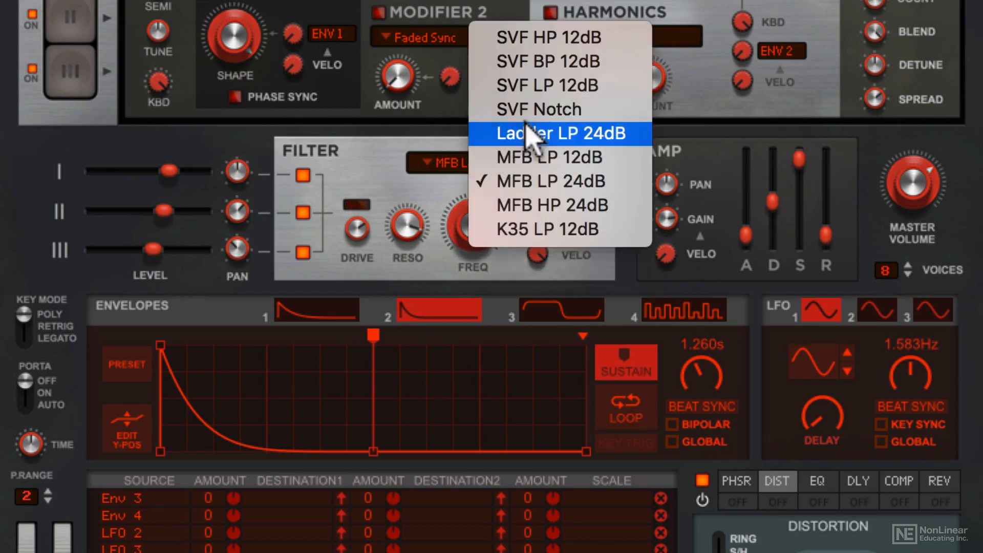
click(563, 132)
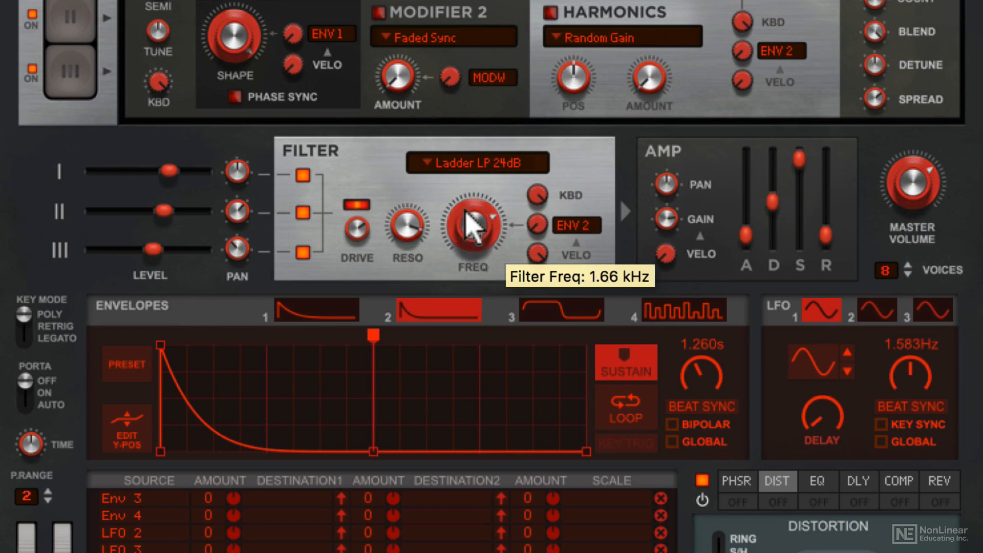
mouse_move(475, 192)
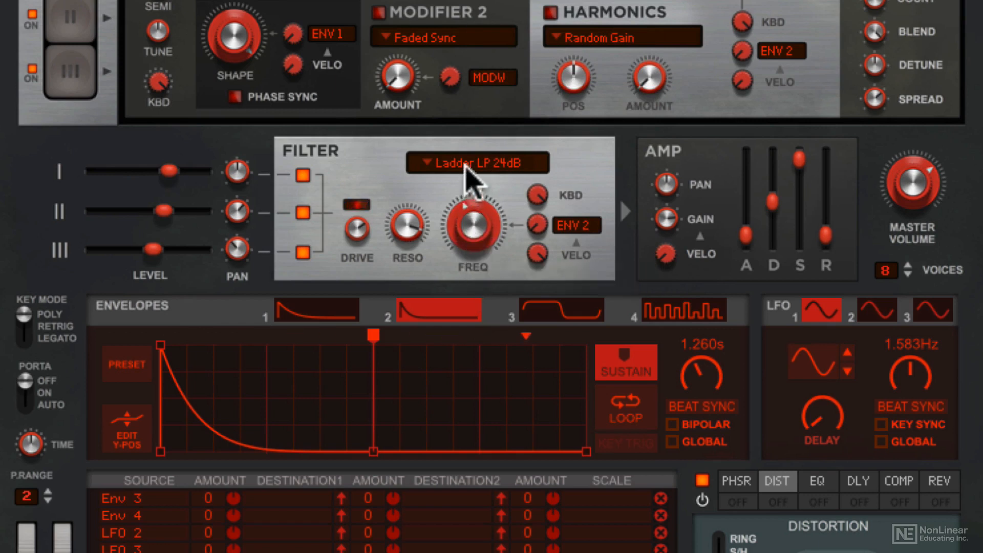
click(477, 163)
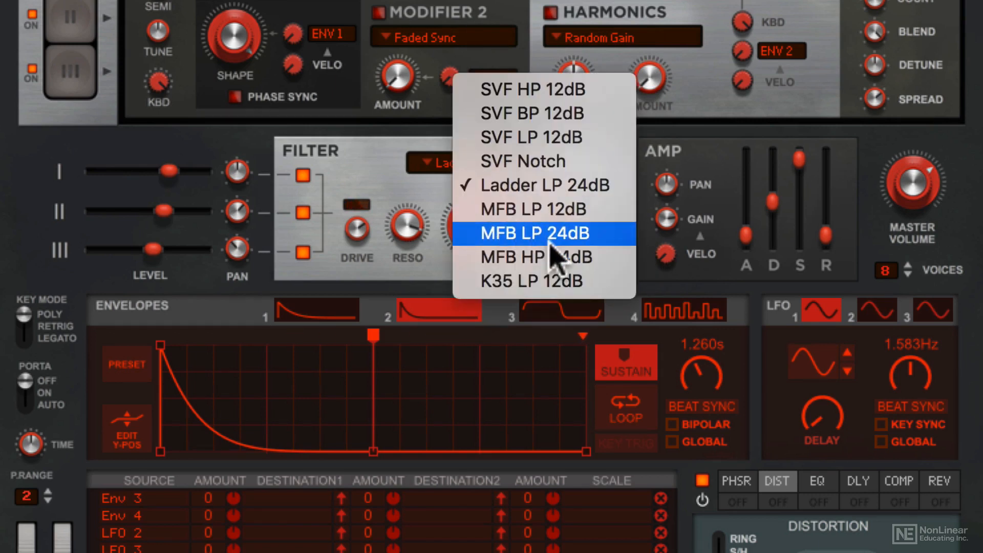
mouse_move(545, 293)
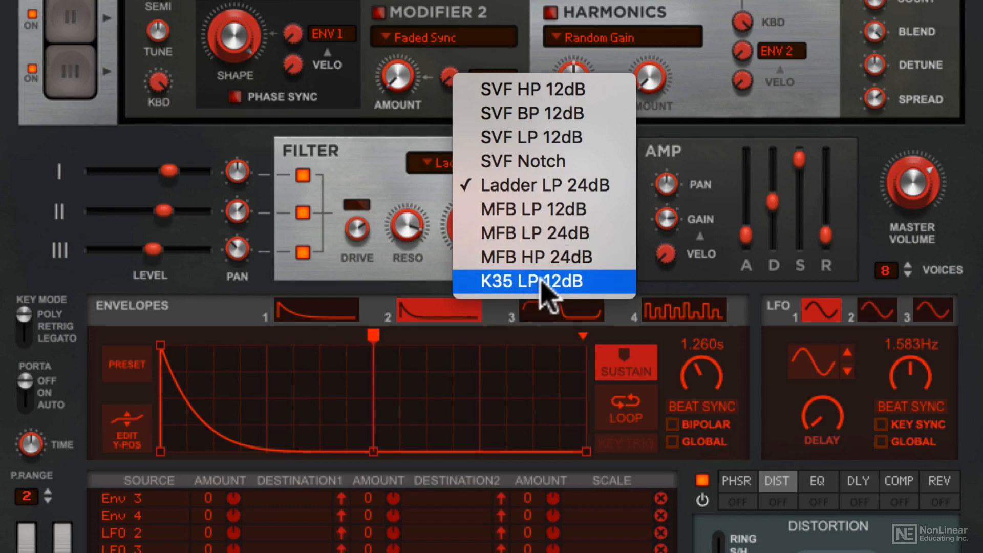
click(534, 281)
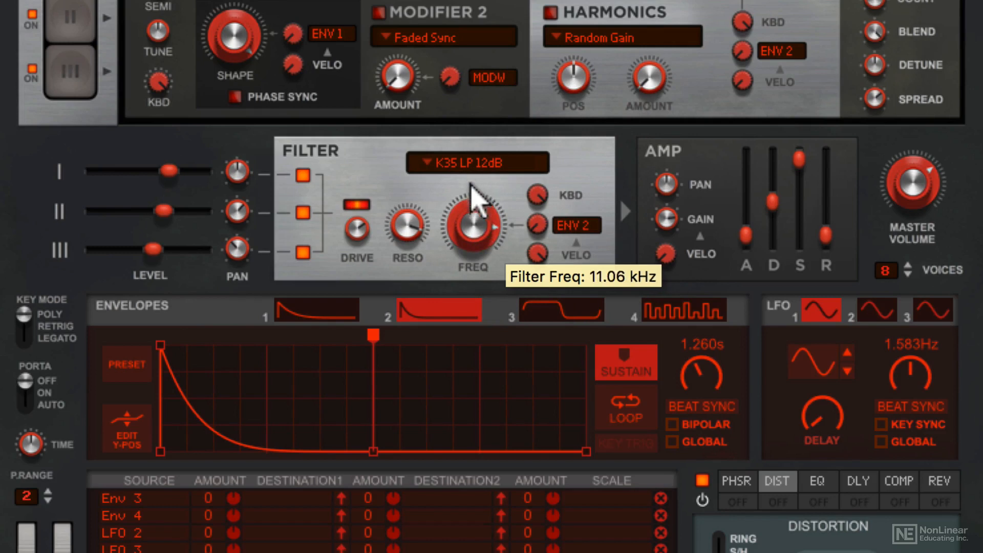
drag(471, 236, 471, 263)
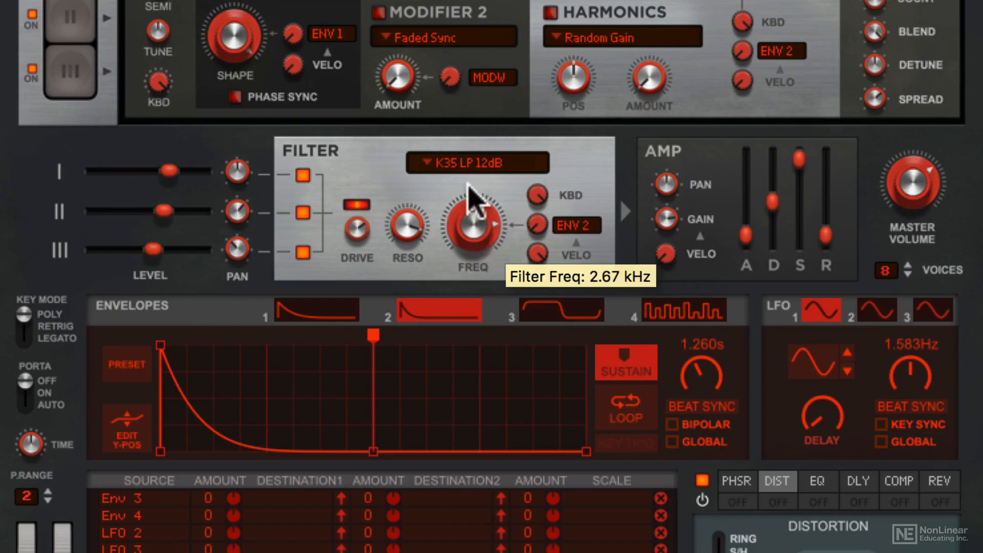
drag(472, 226, 483, 263)
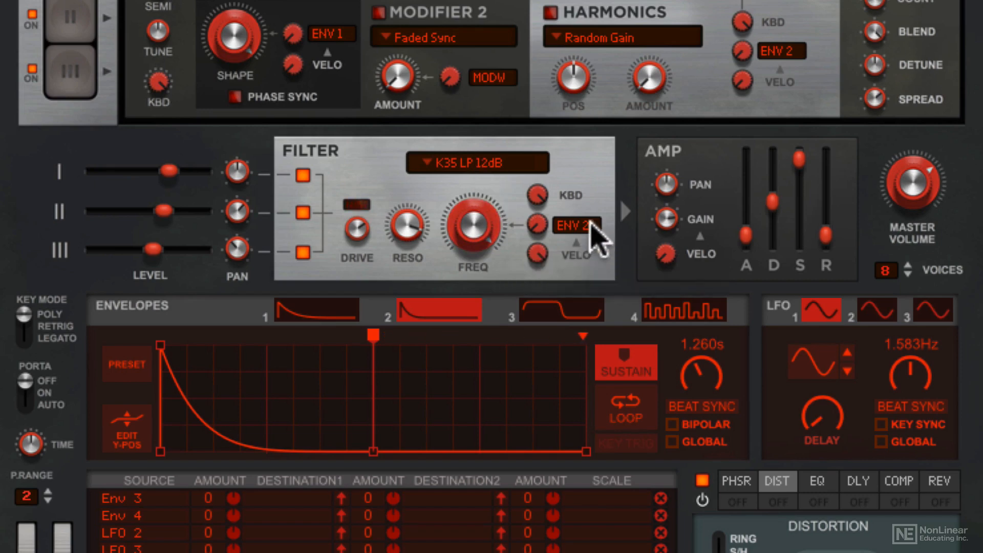
Make LFO 1 modulate the cutoff and compare Ladder LP 24dB and SVF LP 12dB modes.
click(574, 225)
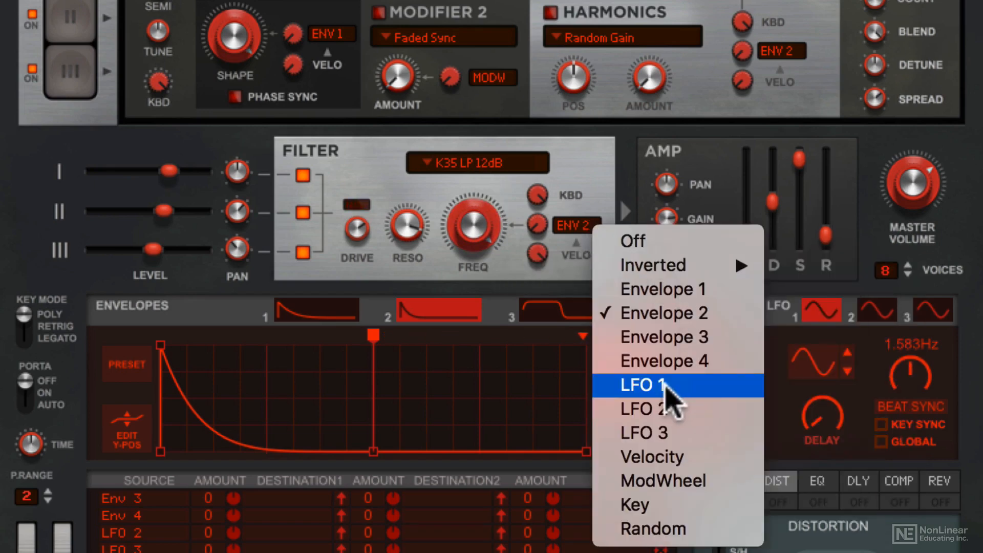
click(646, 385)
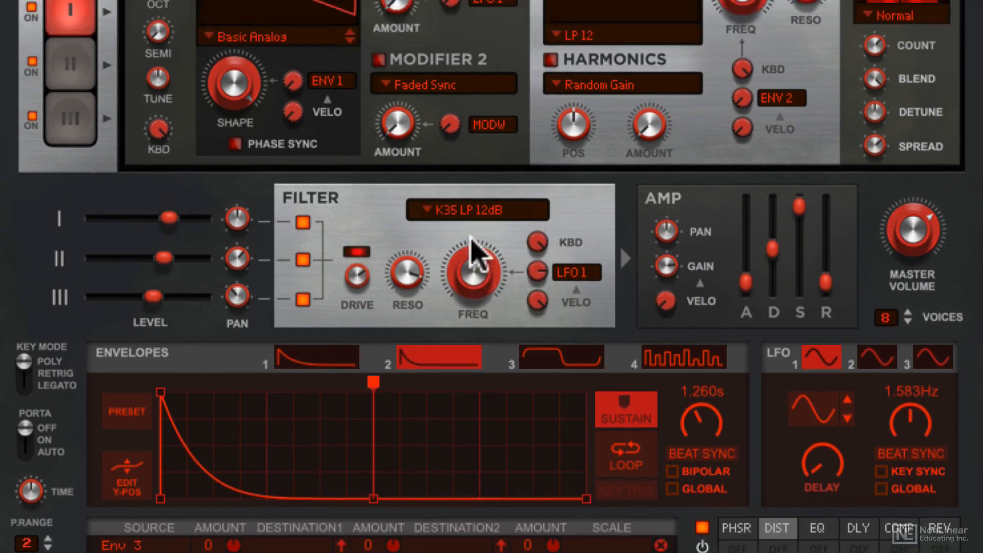
click(477, 210)
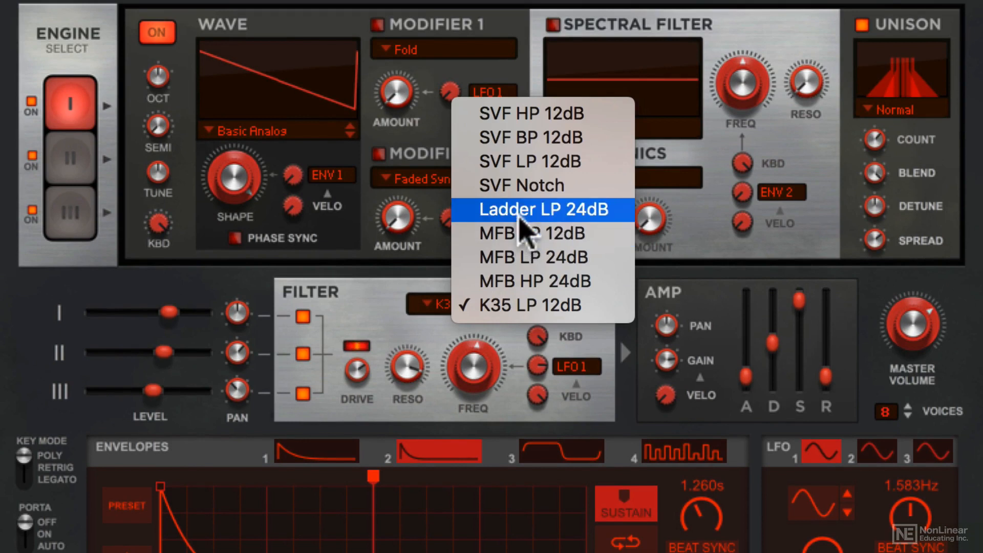
click(544, 209)
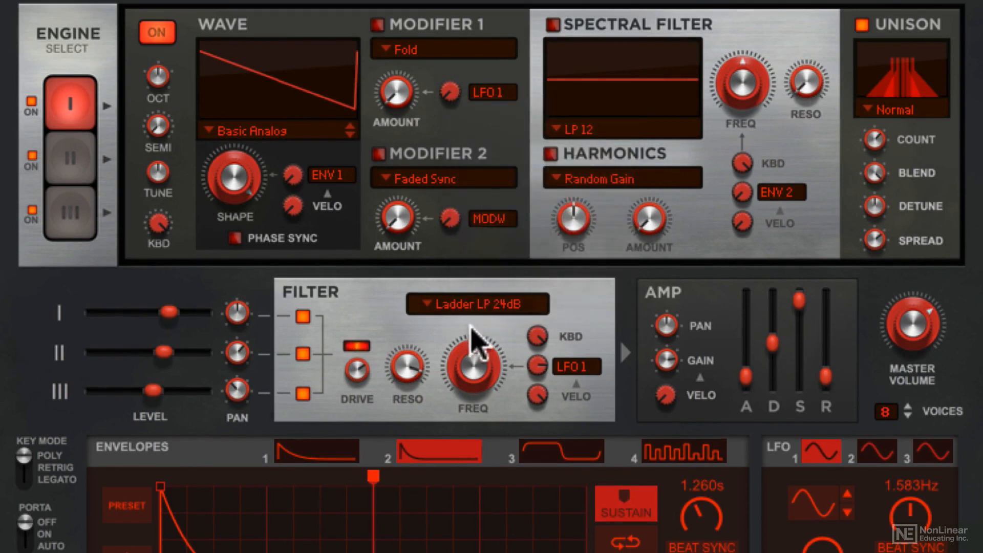
click(475, 304)
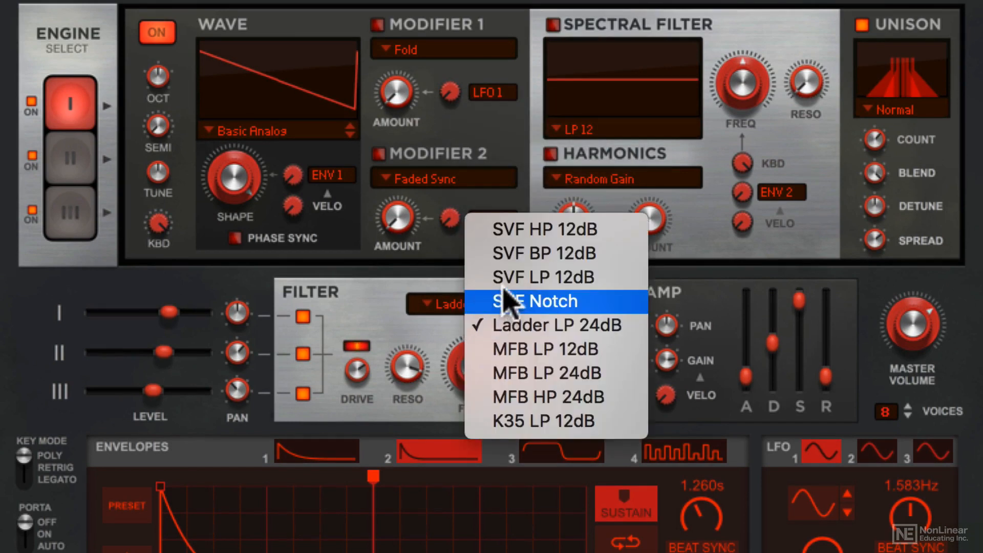
click(543, 277)
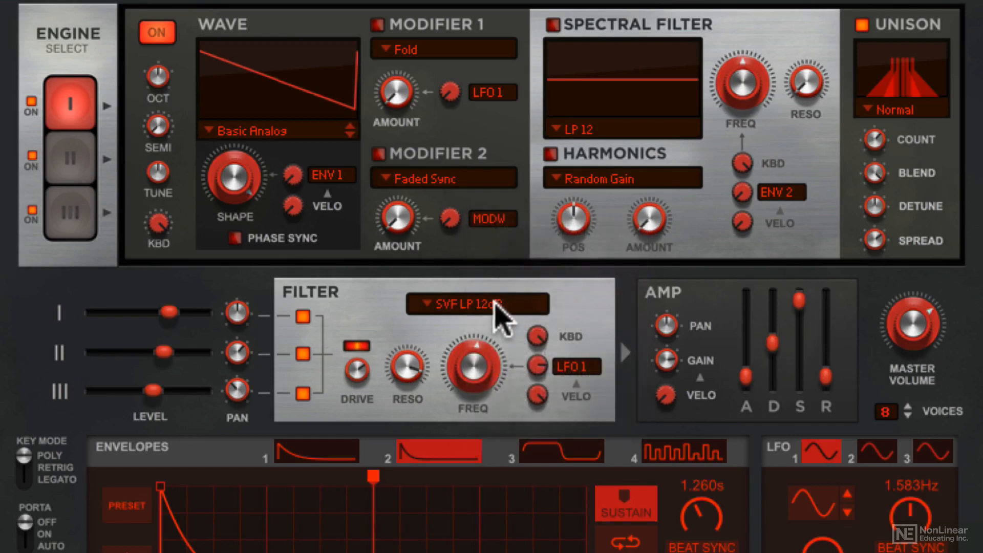
Compare MFB LP 24dB, then leave the main filter on K35 LP 12dB.
click(477, 305)
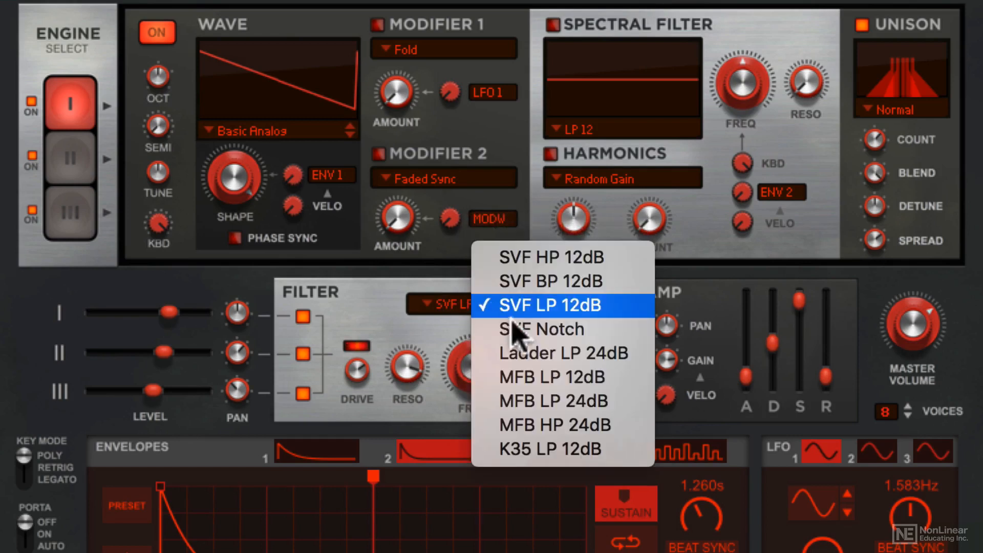
mouse_move(574, 409)
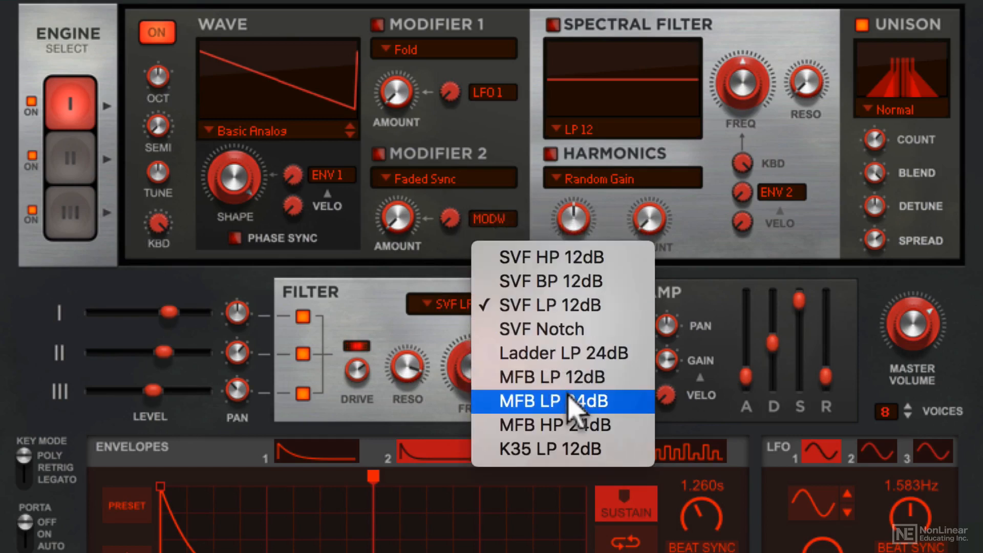
click(557, 401)
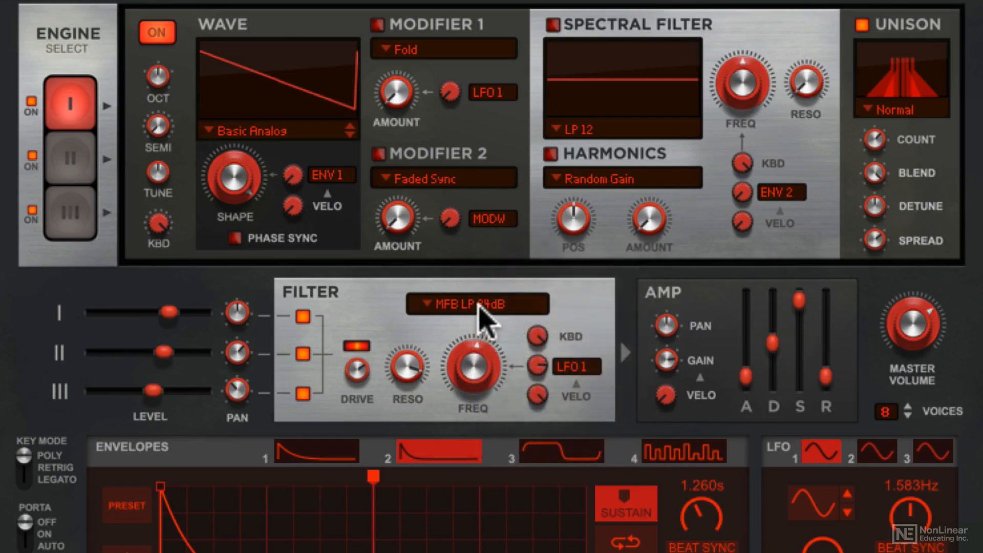
click(477, 303)
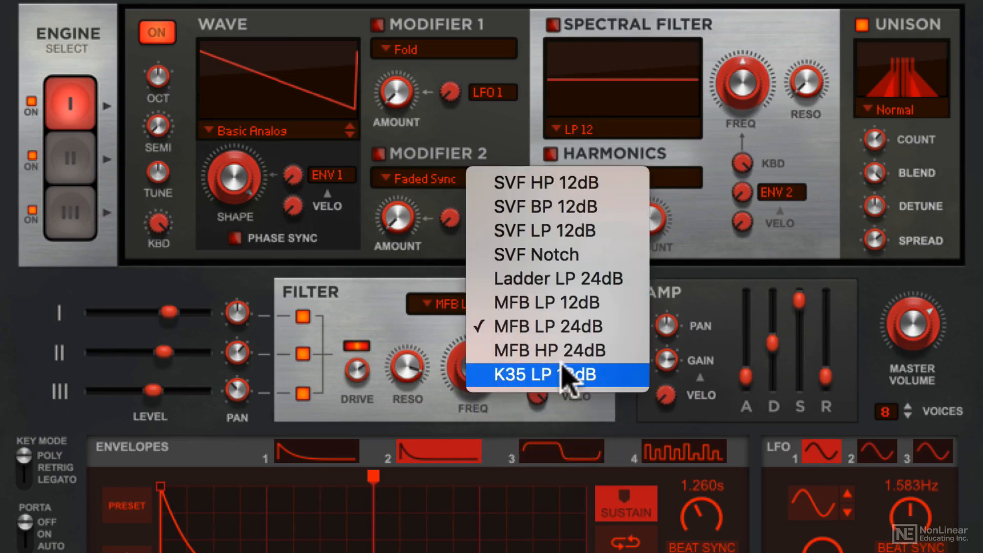
click(552, 374)
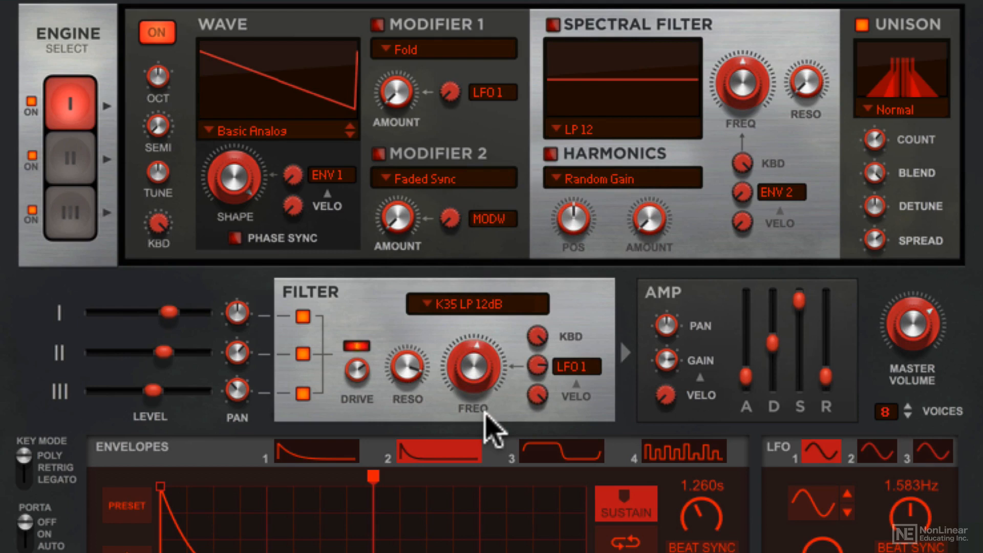
mouse_move(533, 393)
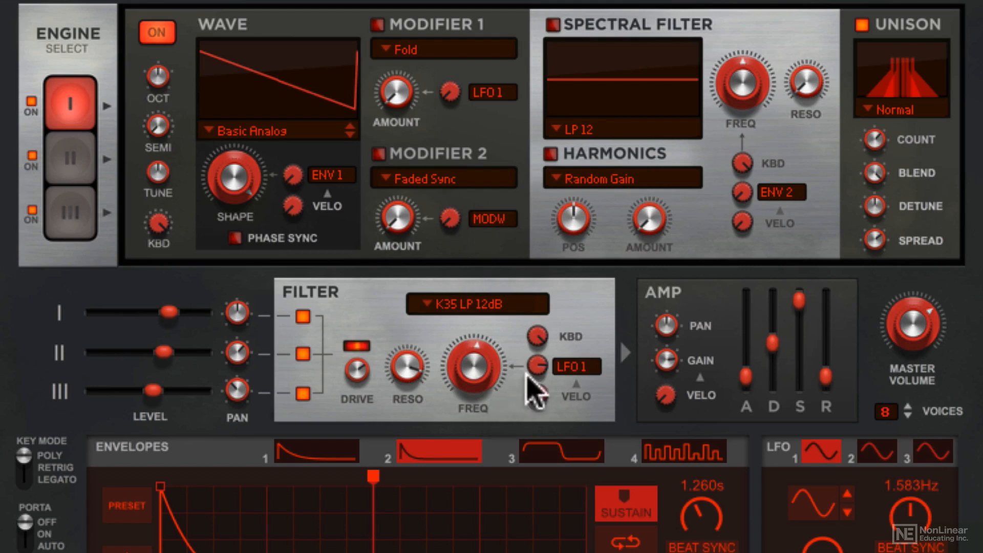